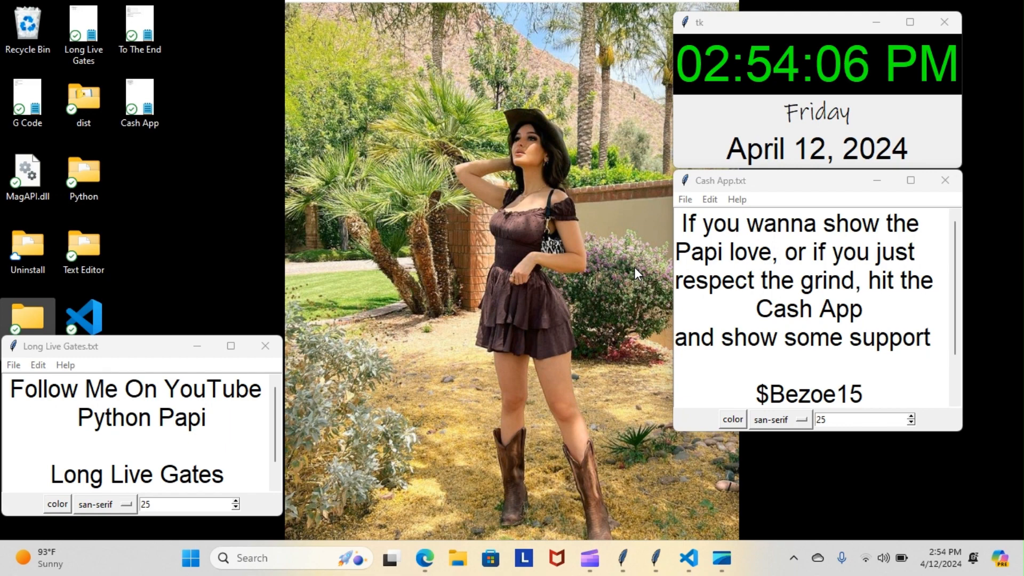
mouse_move(590, 357)
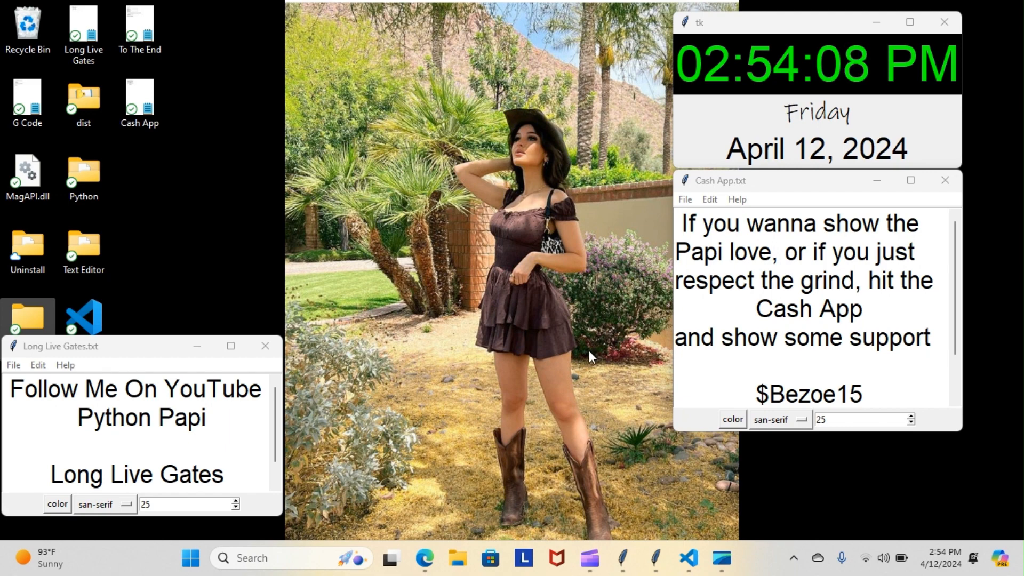
mouse_move(688, 558)
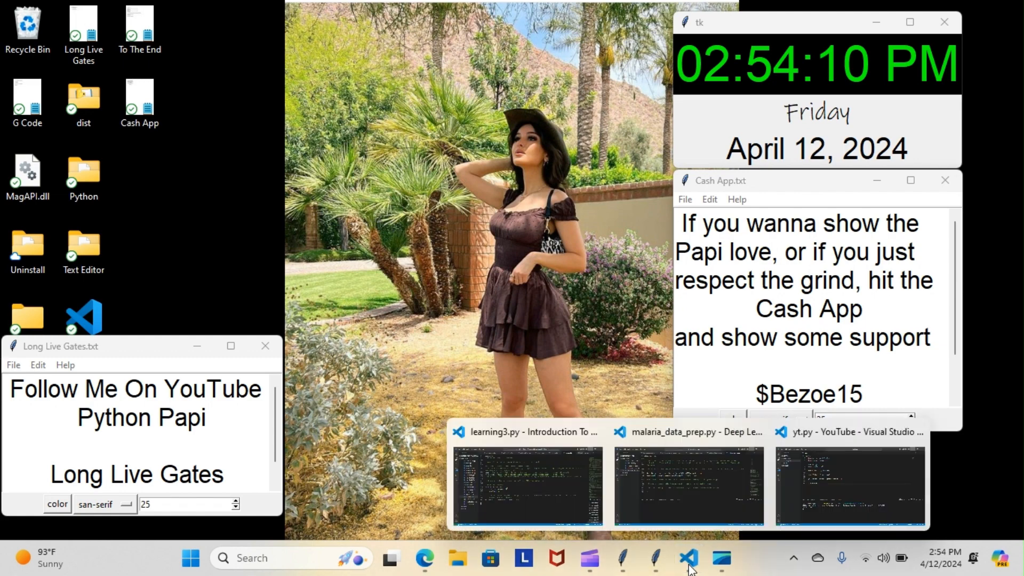
- Run learning3.py in the terminal and view the ValueError about converting 'continuous' to float
left_click(526, 486)
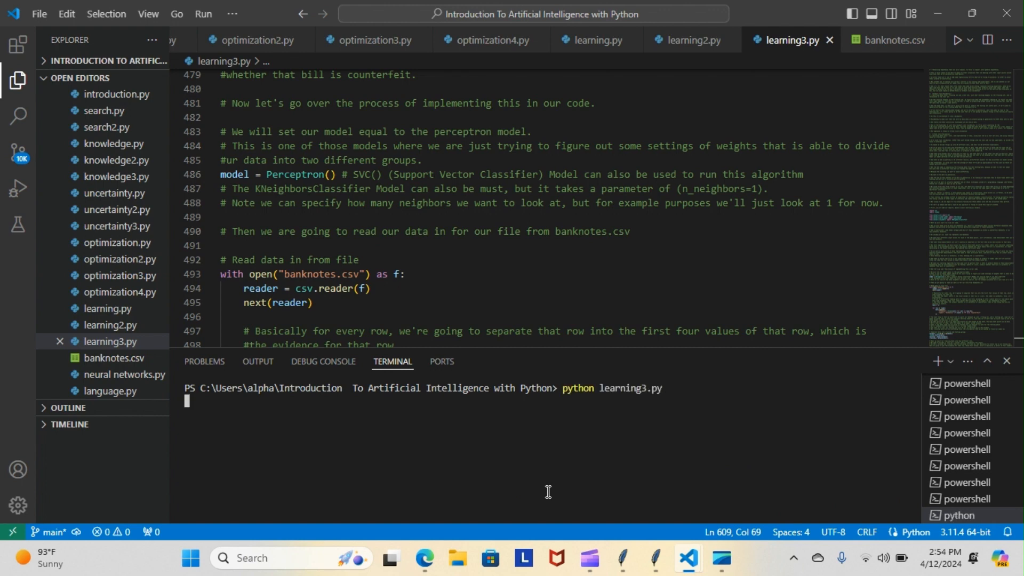
mouse_move(845, 306)
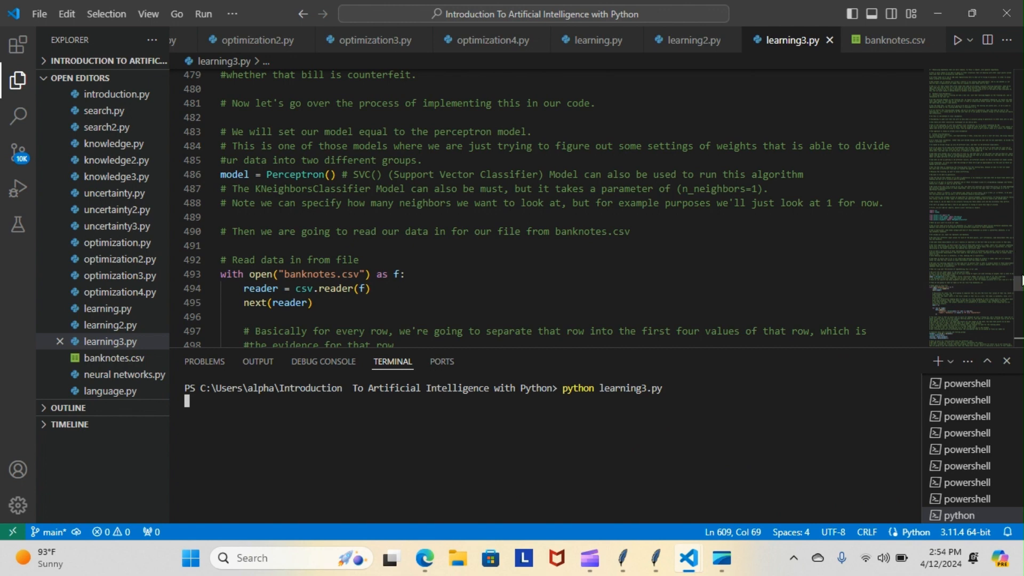
scroll("up", 3)
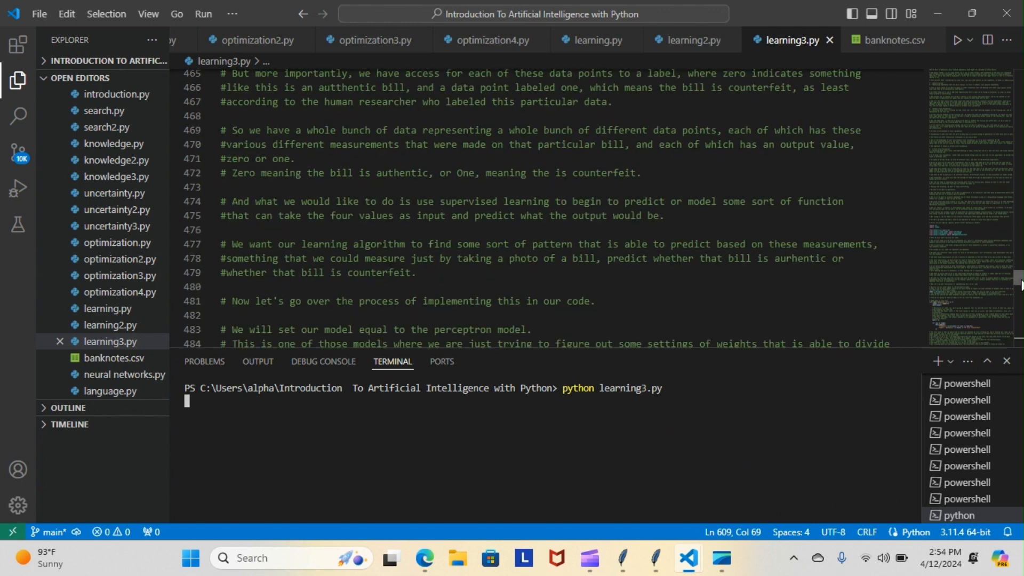
key("Return")
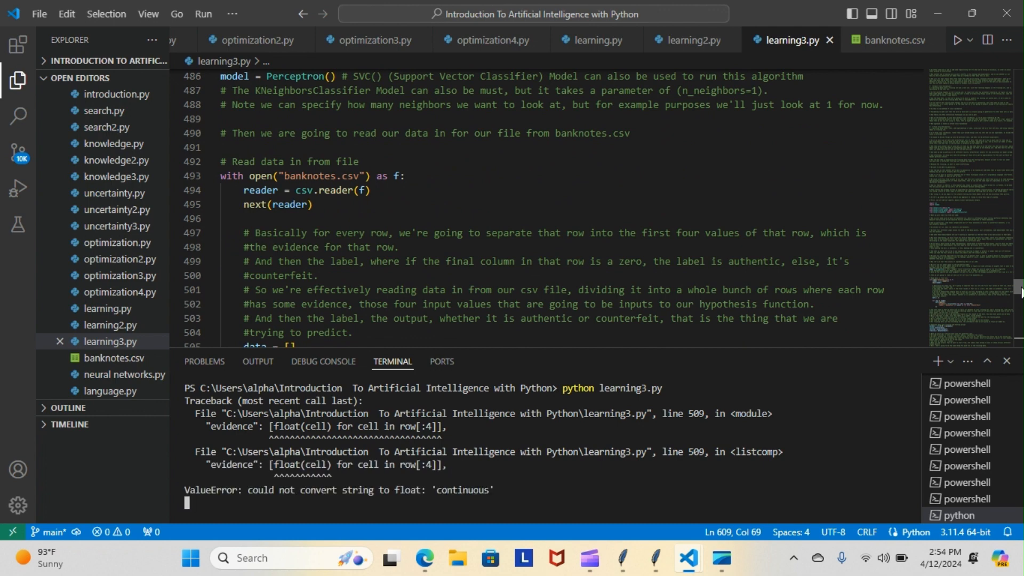
scroll("down", 3)
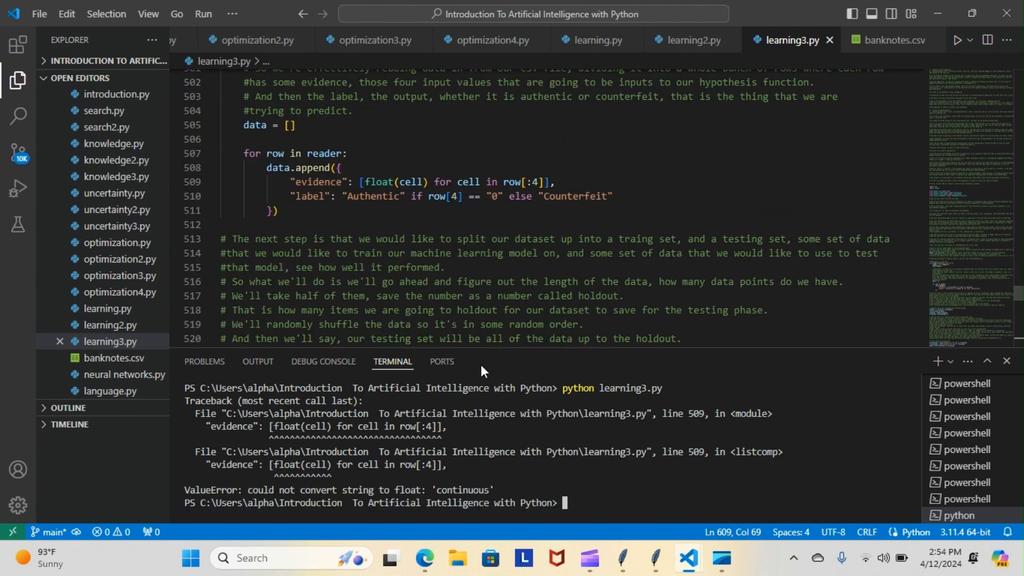
mouse_move(462, 493)
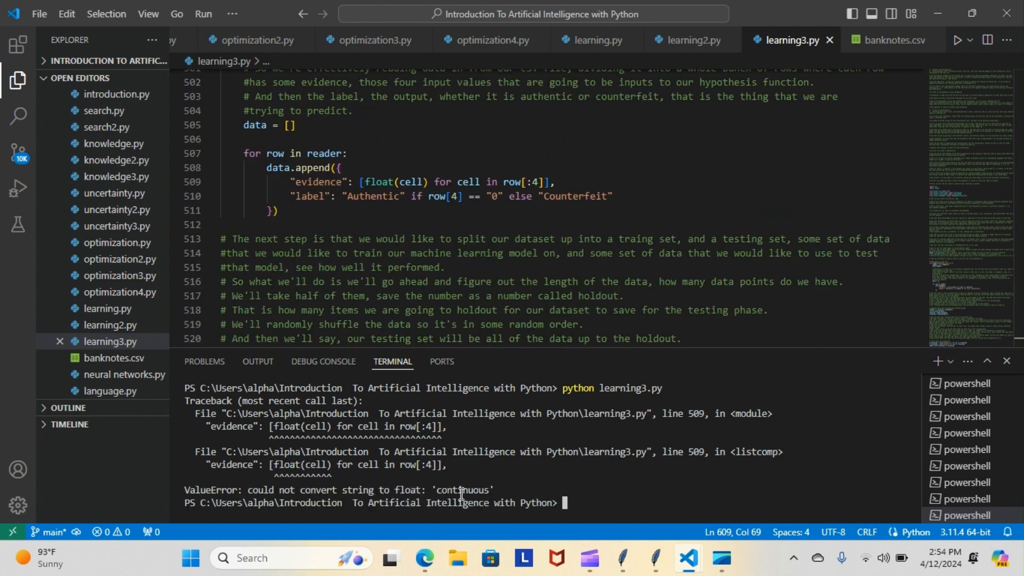
mouse_move(424, 558)
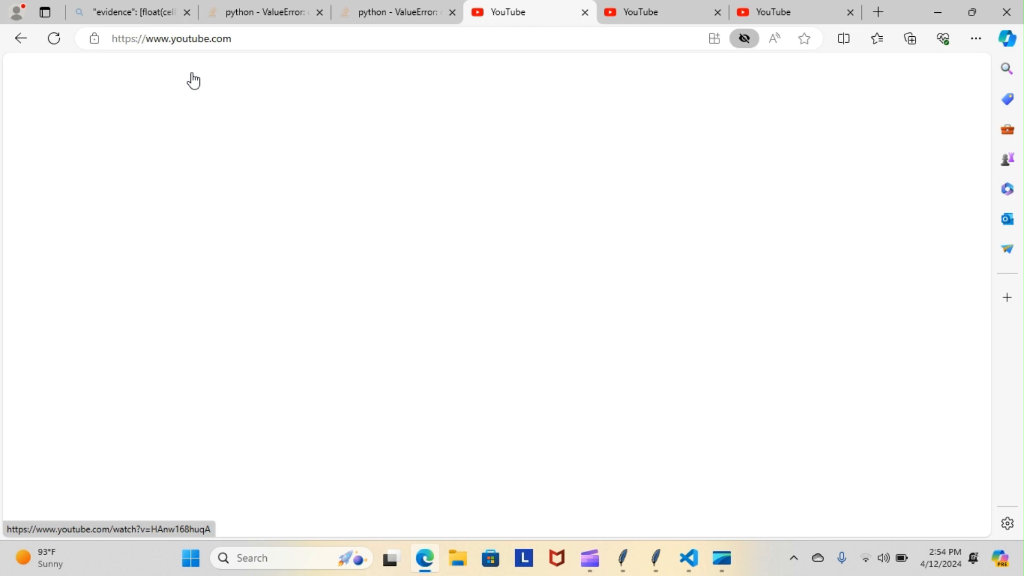
- Return to the Bing results for the 'could not convert string to float' error and scroll through them
left_click(128, 12)
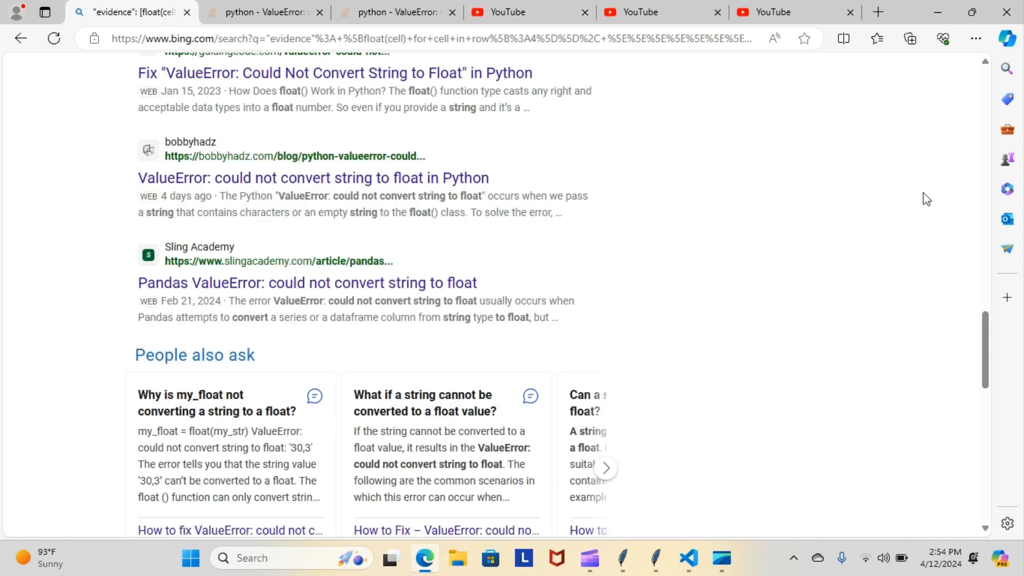
scroll("up", 3)
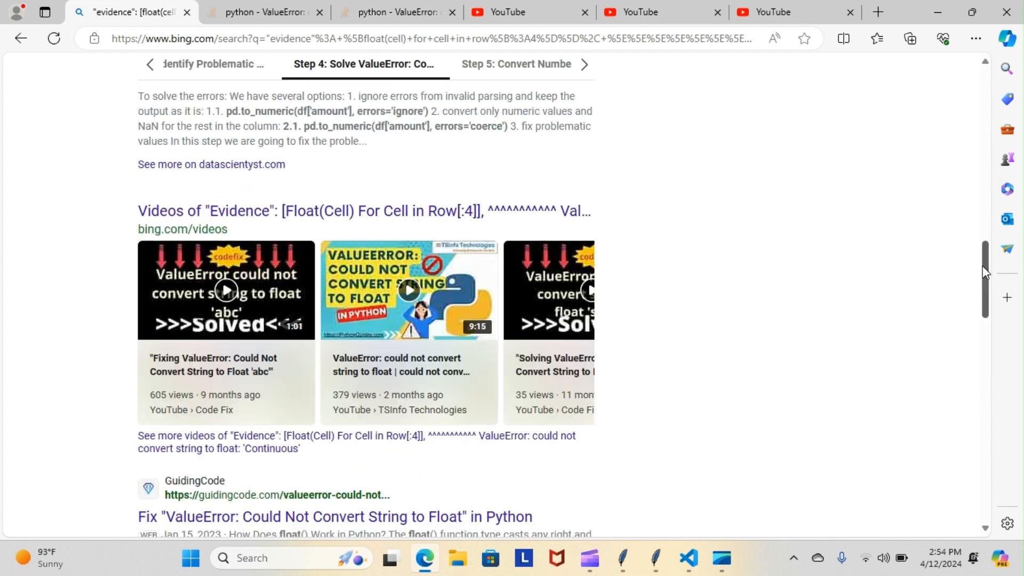
scroll("up", 3)
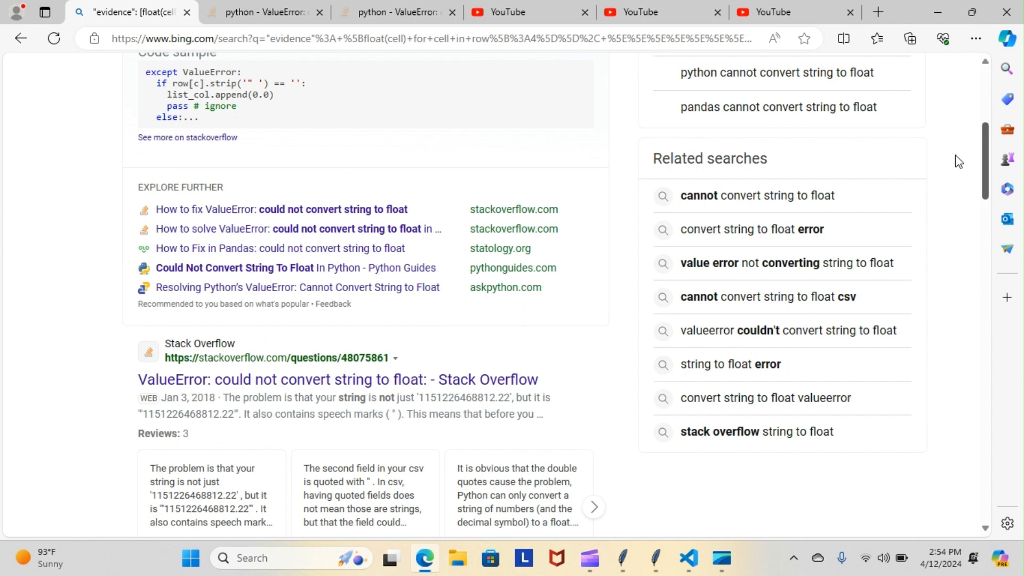
scroll("up", 3)
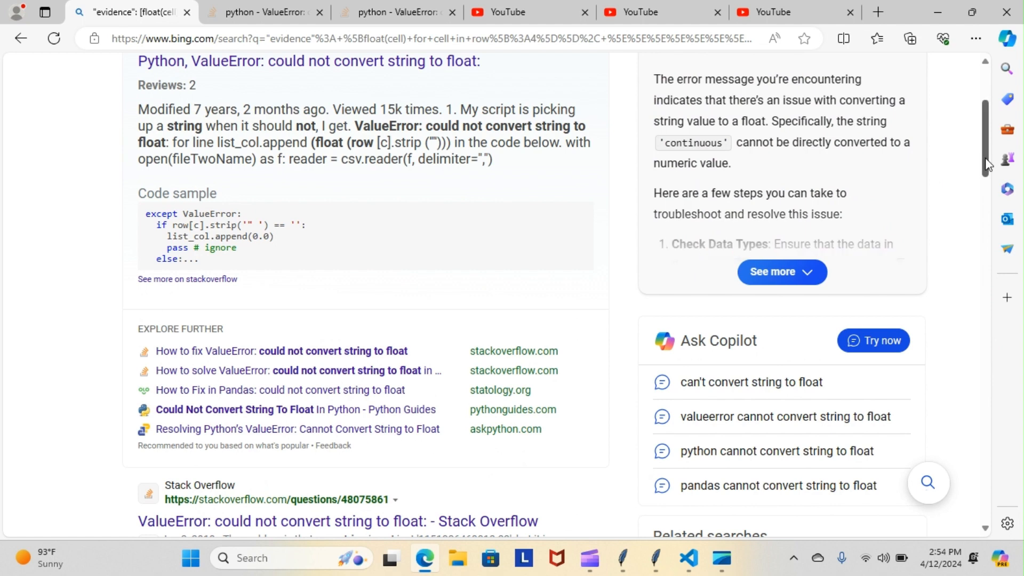
scroll("up", 3)
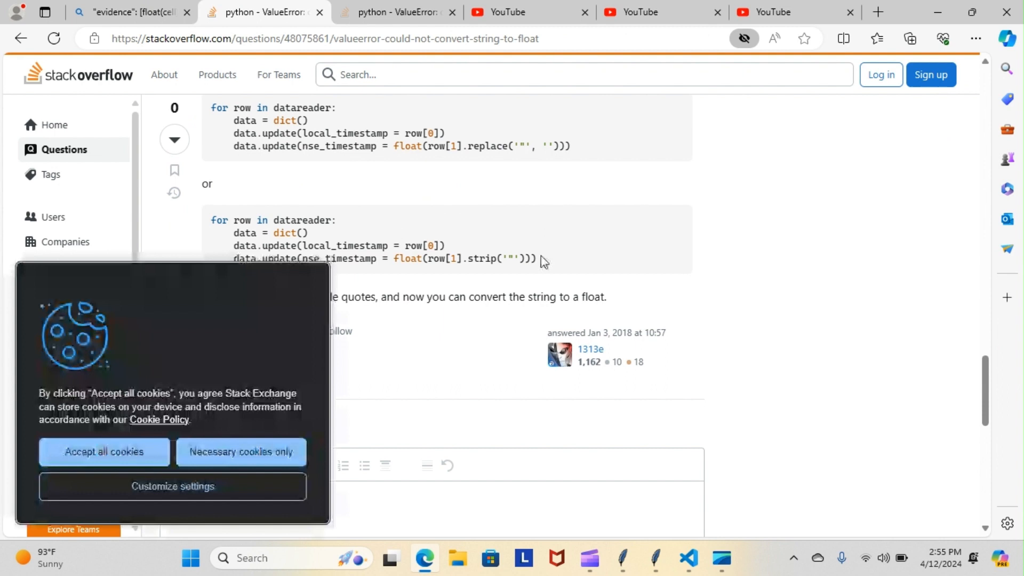
mouse_move(619, 143)
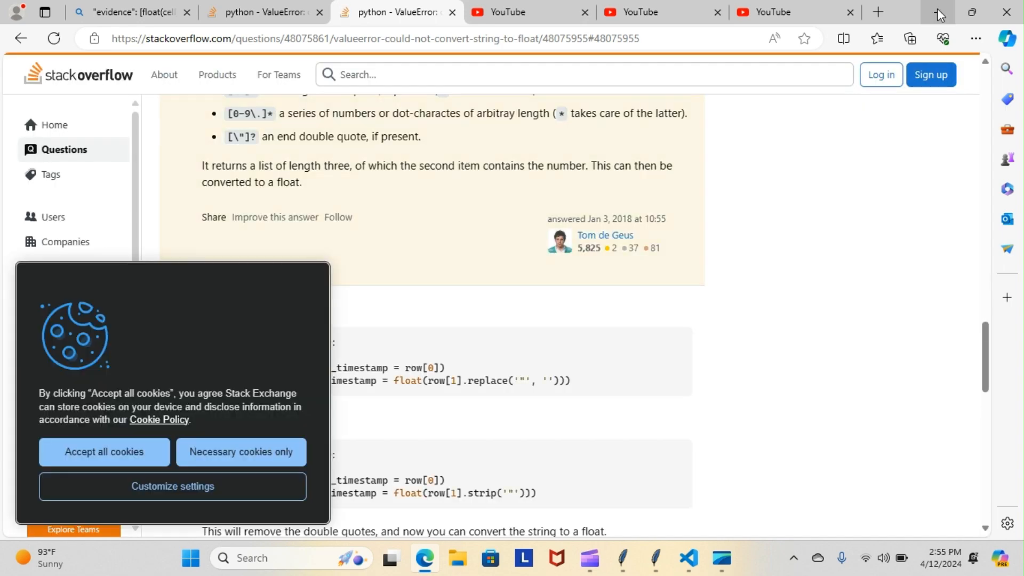
mouse_move(937, 15)
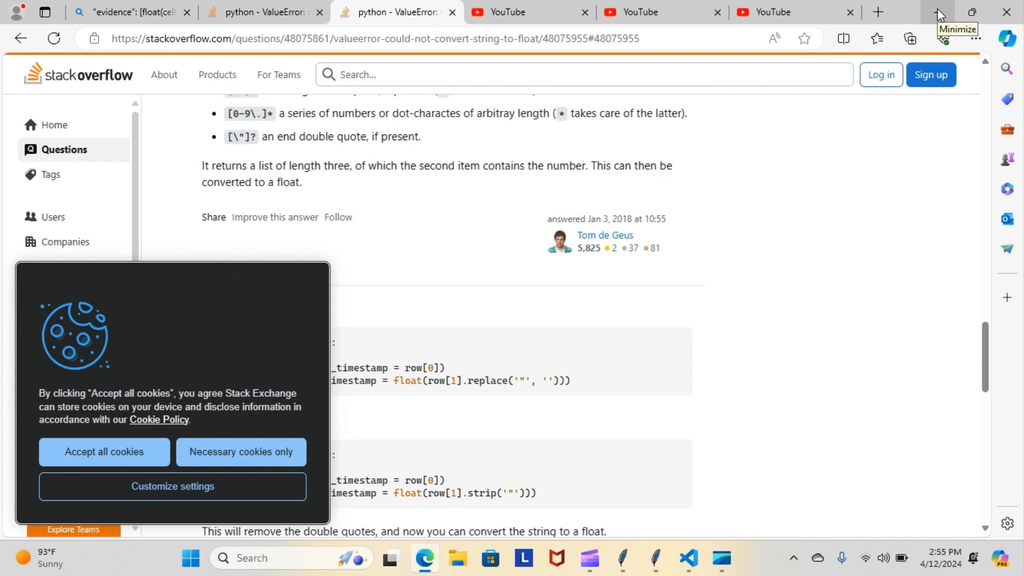
mouse_move(938, 14)
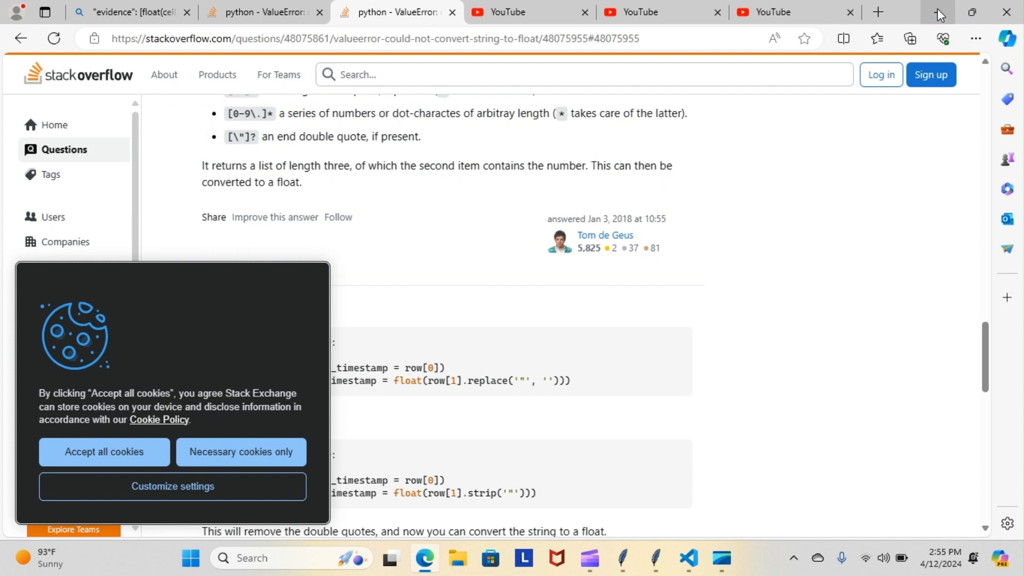
- Minimize Edge and start a new terminal from Visual Studio Code's Terminal menu
left_click(687, 561)
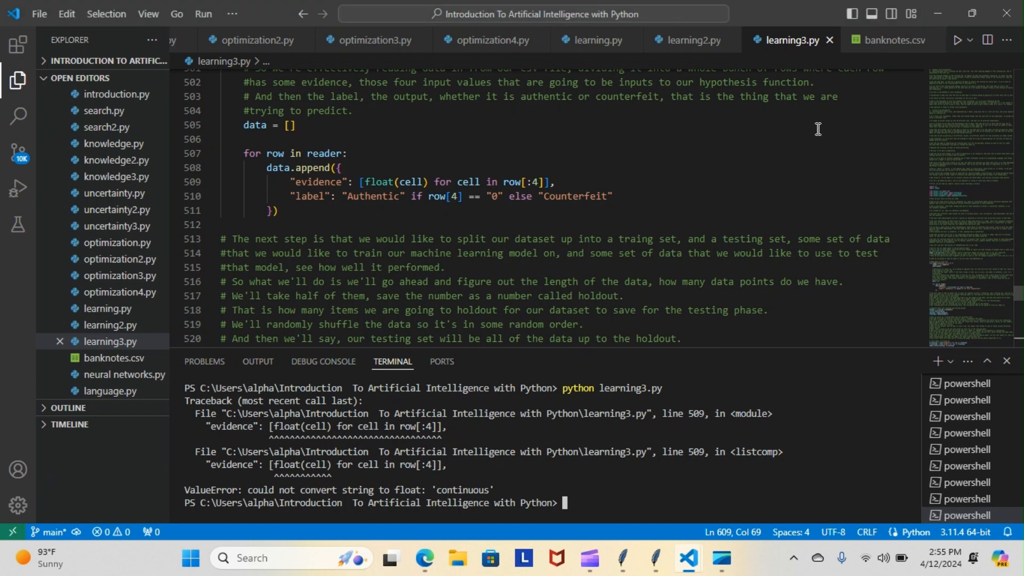
mouse_move(461, 252)
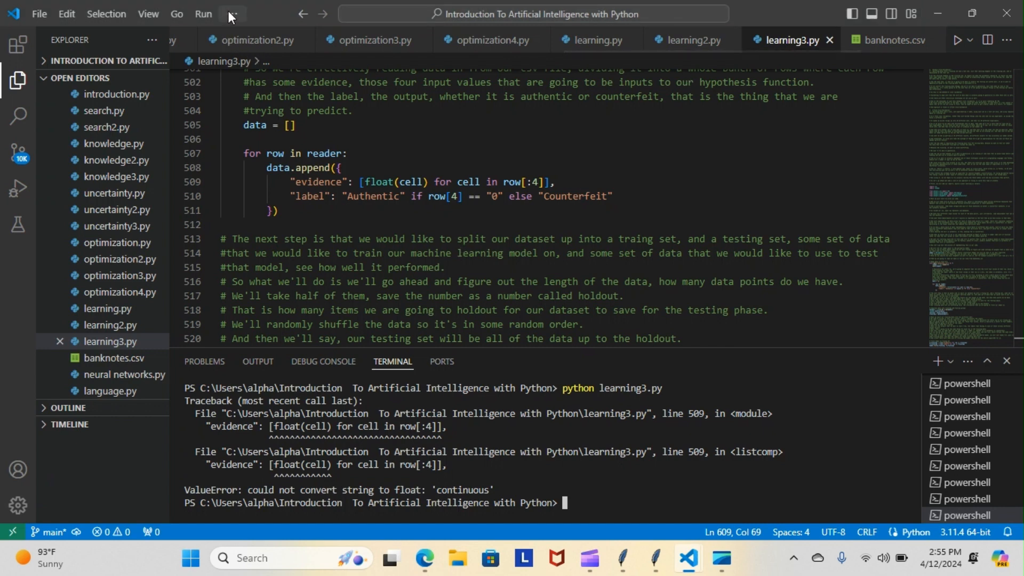
left_click(231, 13)
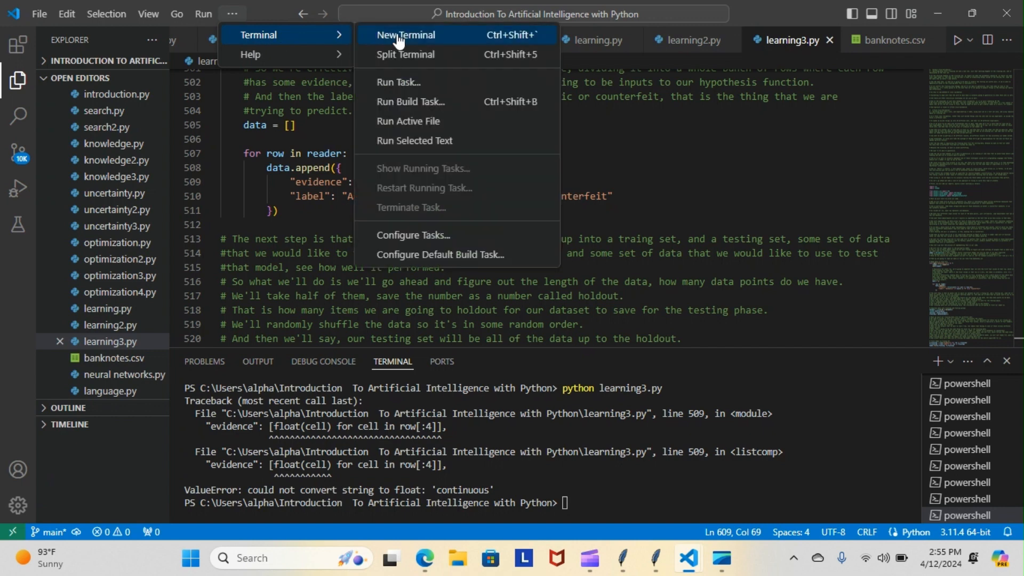
left_click(404, 34)
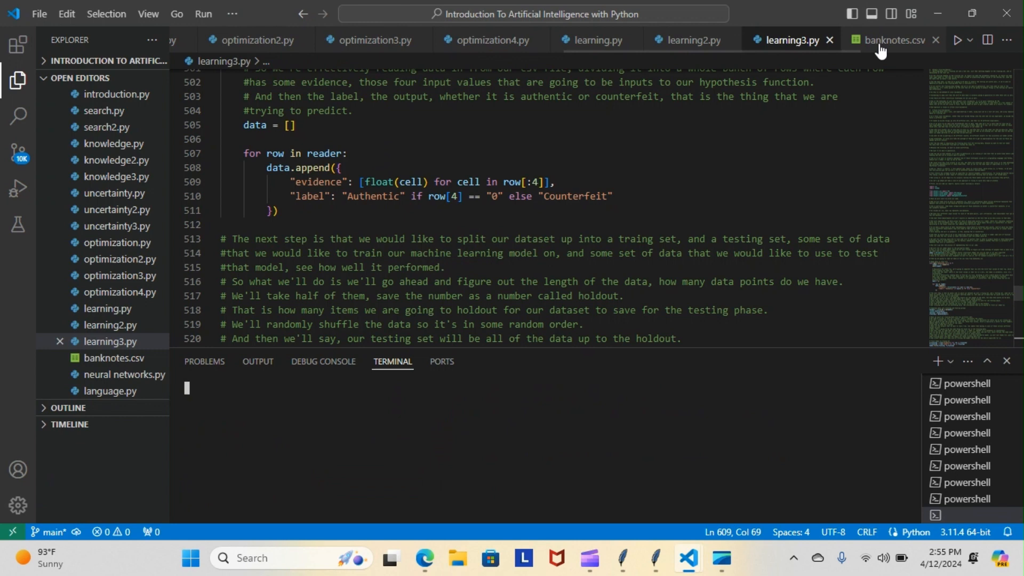
- Delete banknotes.csv's three header lines: feature names, types and class row
left_click(892, 40)
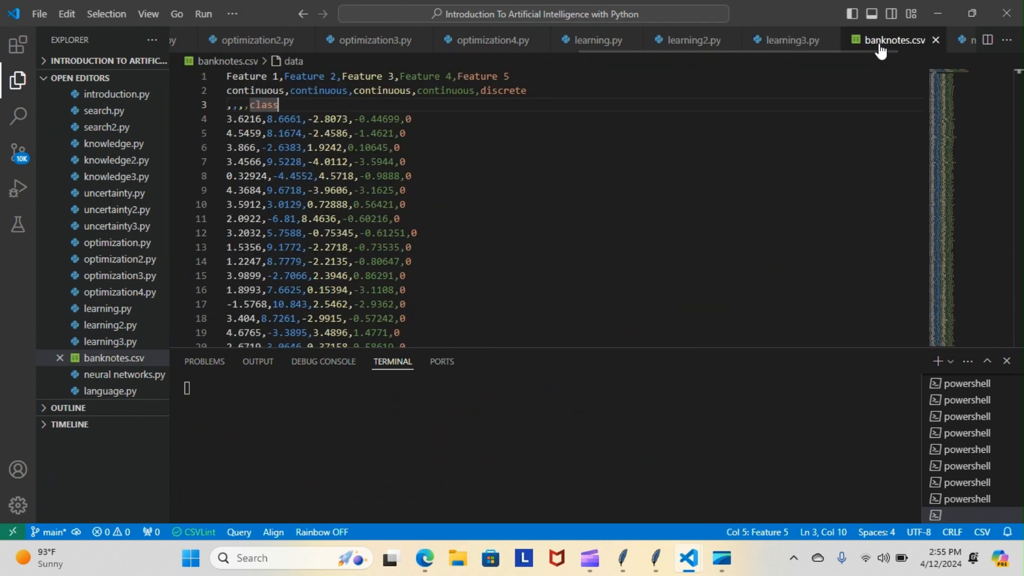
mouse_move(272, 92)
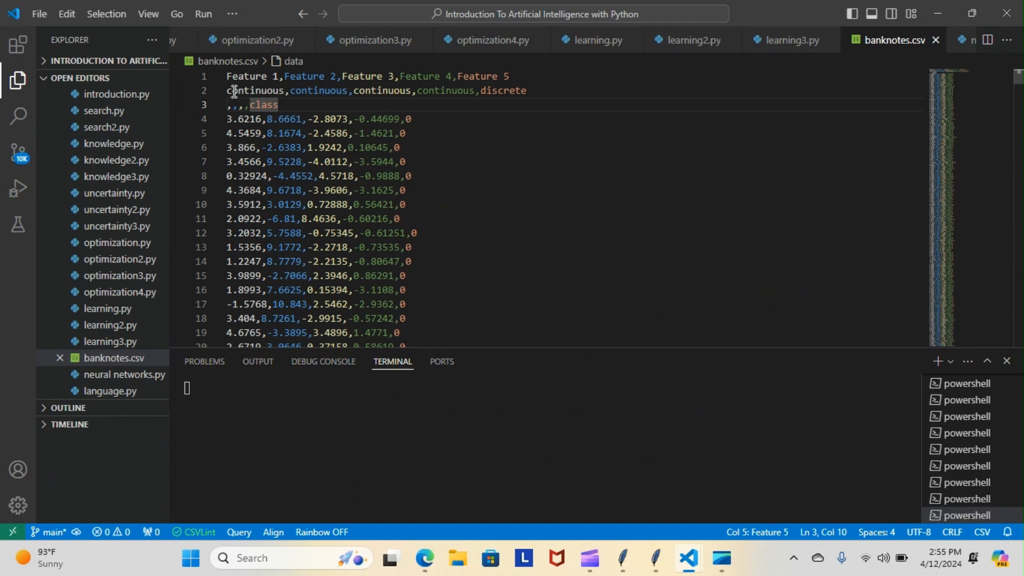
mouse_move(262, 95)
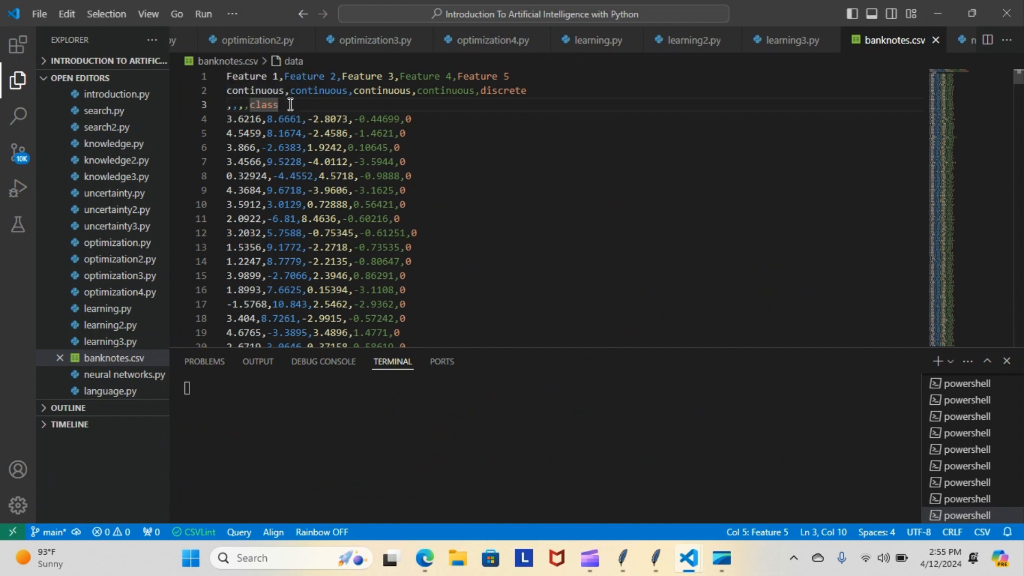
double_click(263, 104)
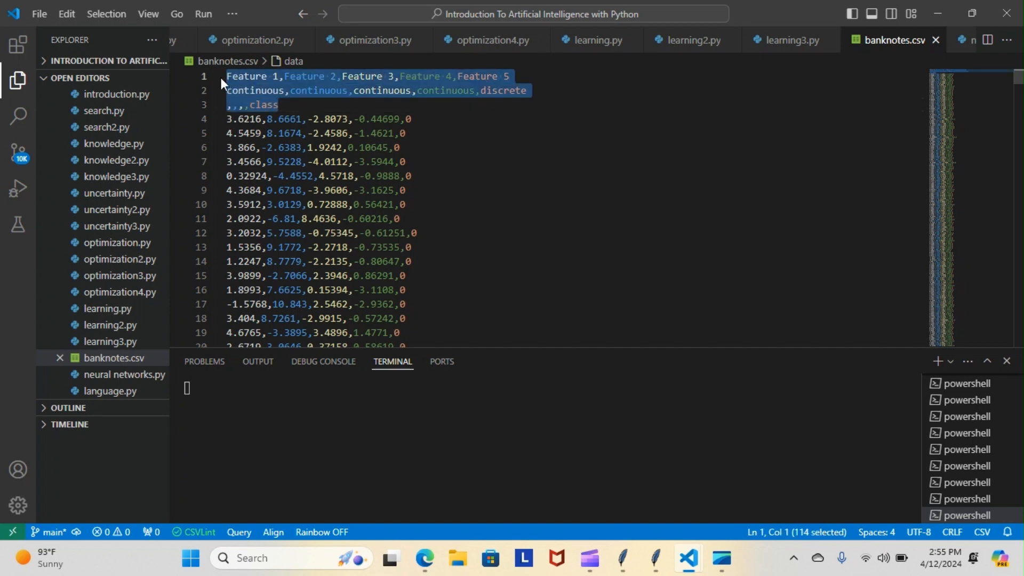
key("Delete")
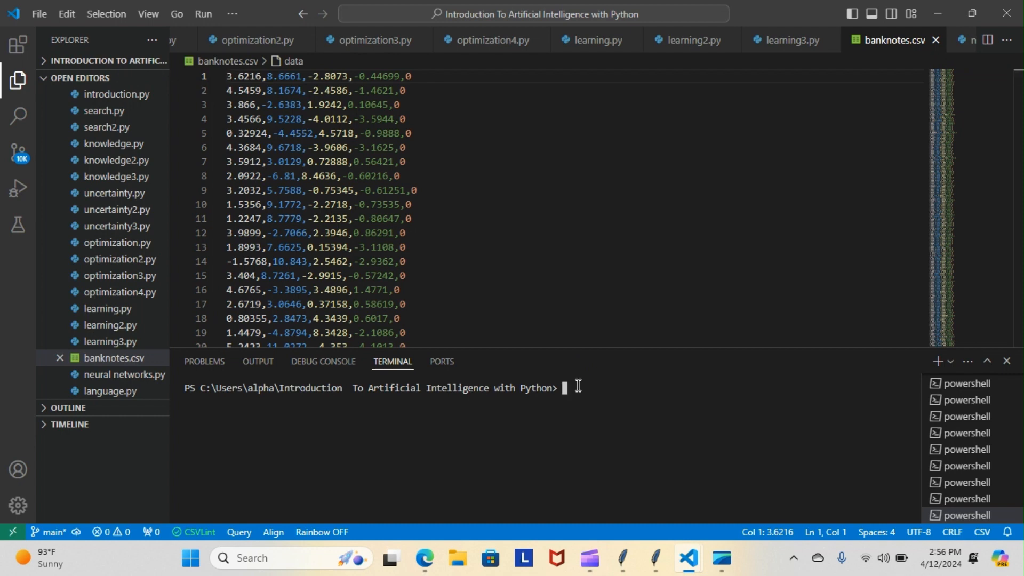
type("python learning3.py")
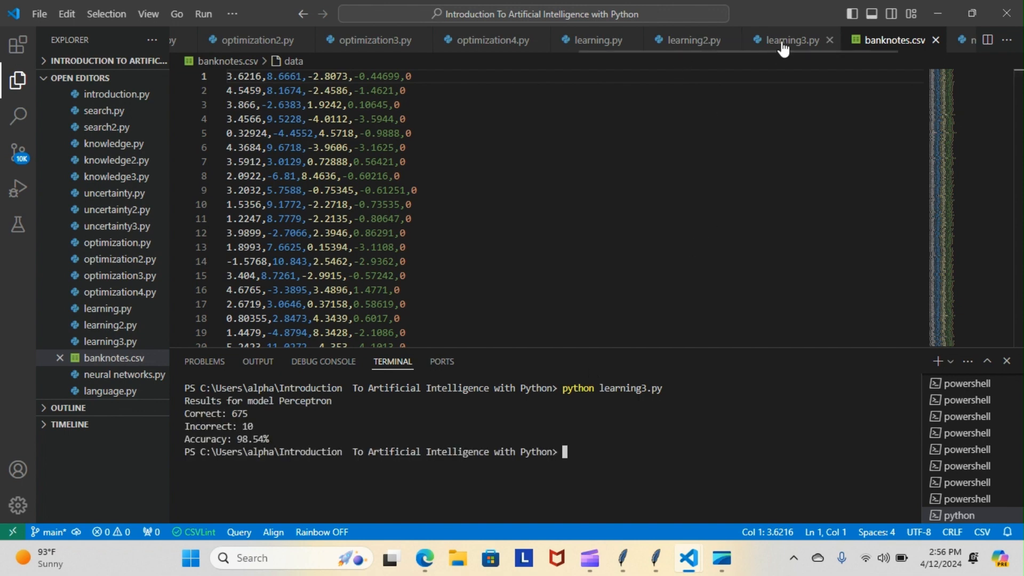
left_click(787, 40)
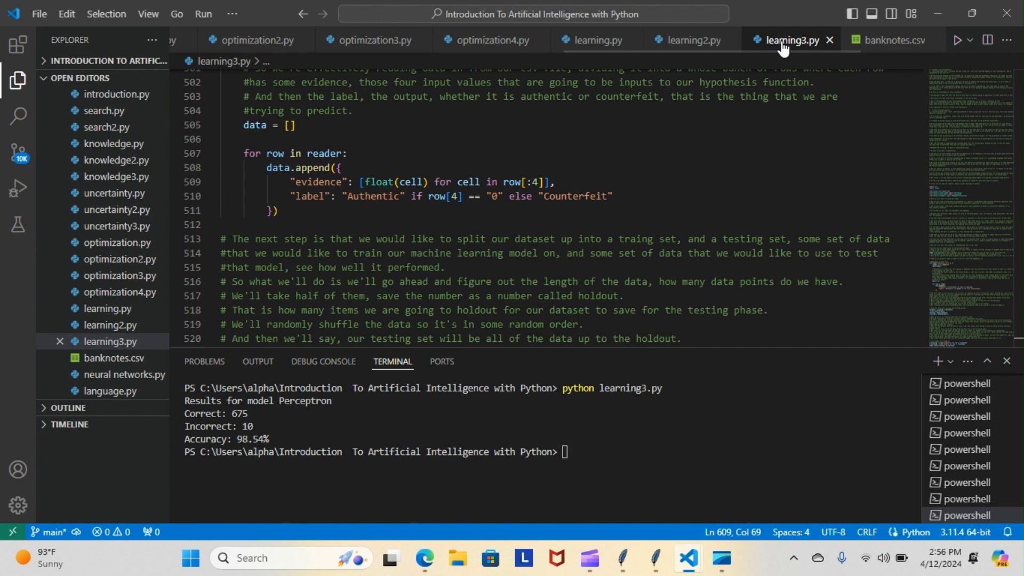
mouse_move(279, 377)
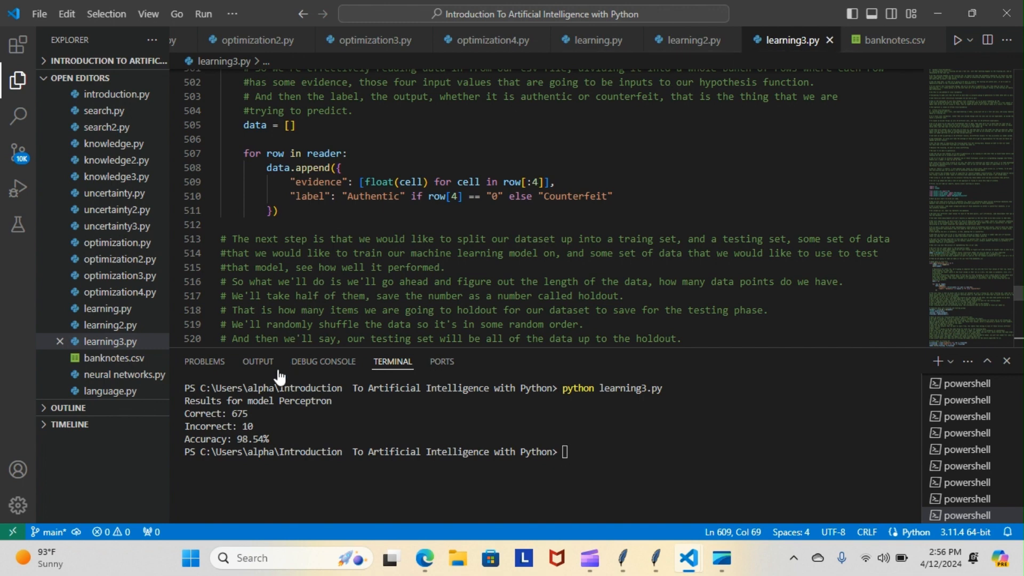
mouse_move(275, 413)
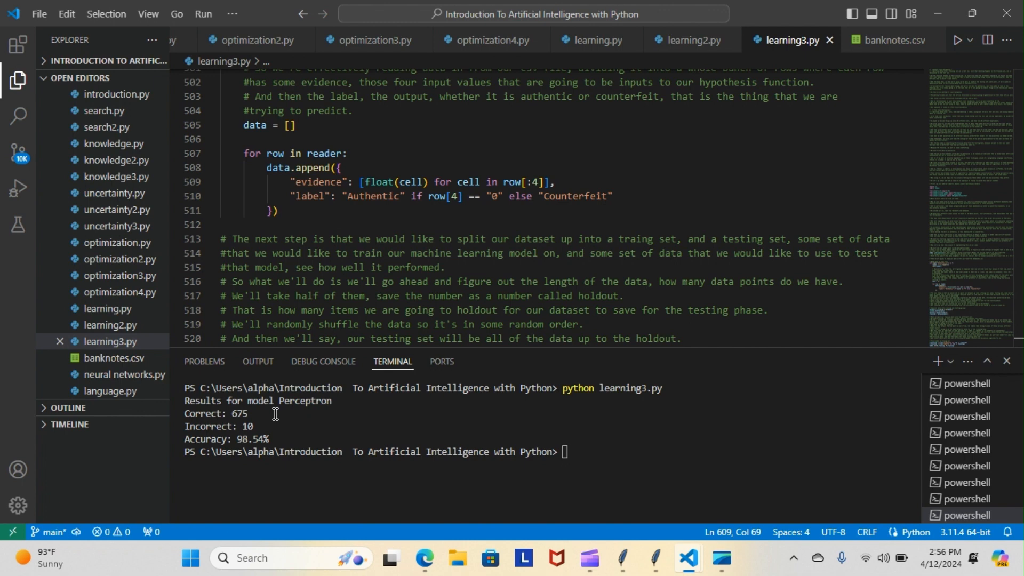
mouse_move(254, 431)
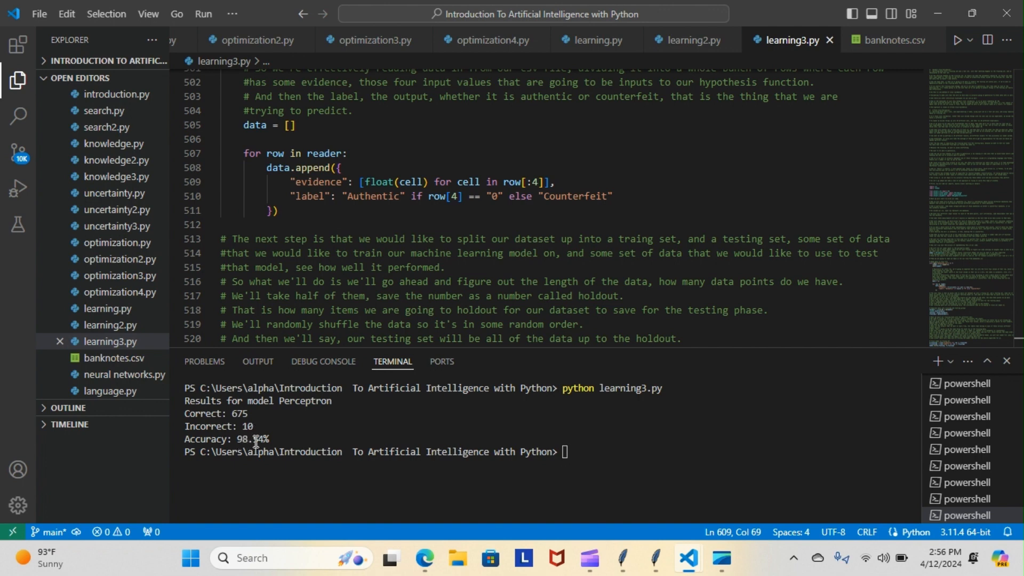
mouse_move(278, 439)
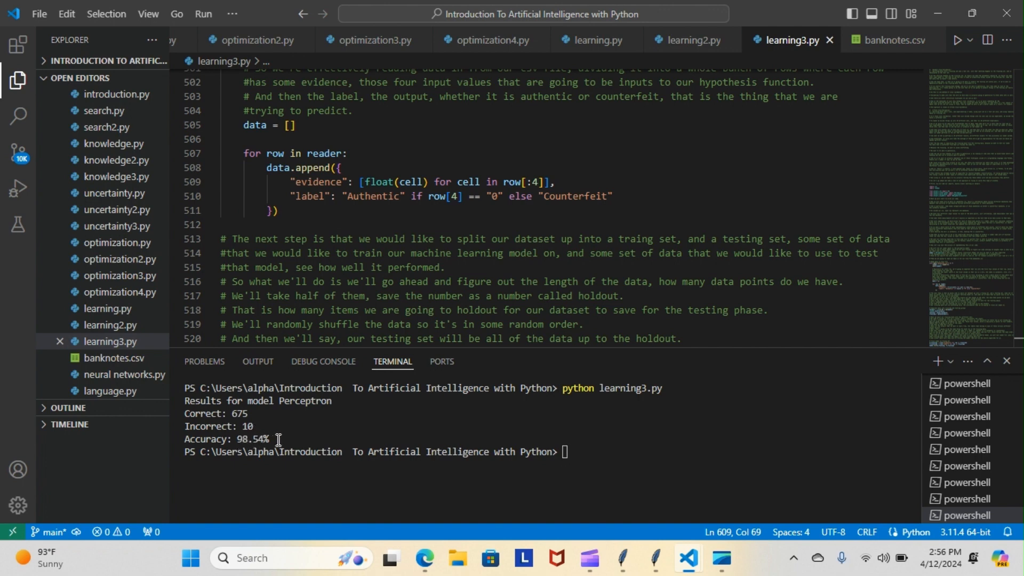
mouse_move(590, 275)
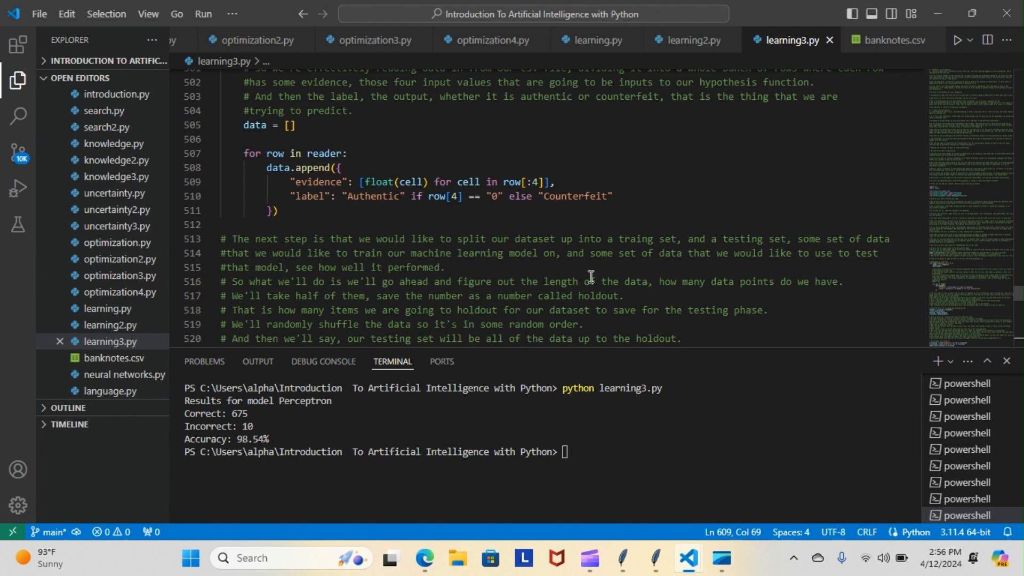
scroll("down", 3)
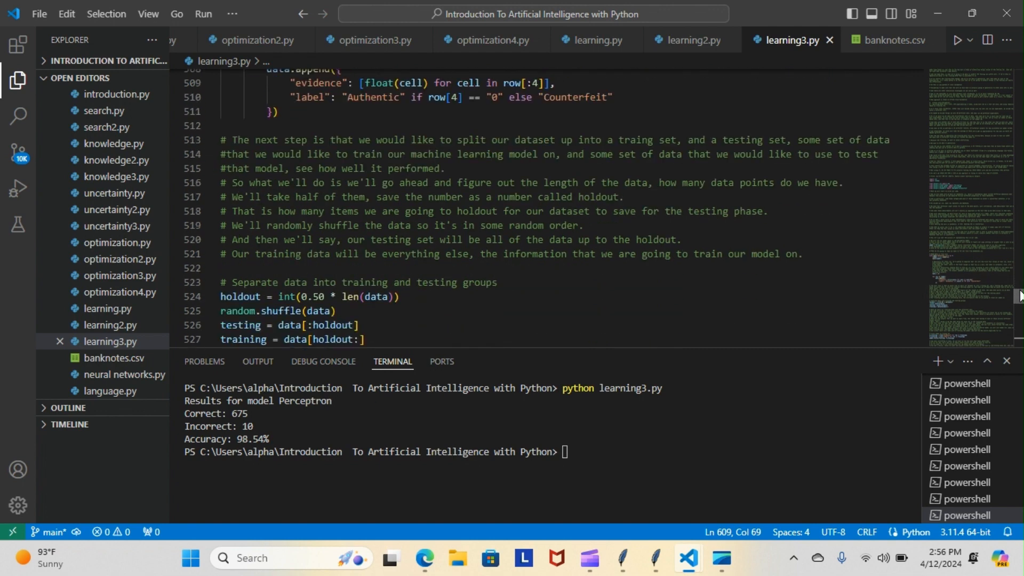
scroll("up", 3)
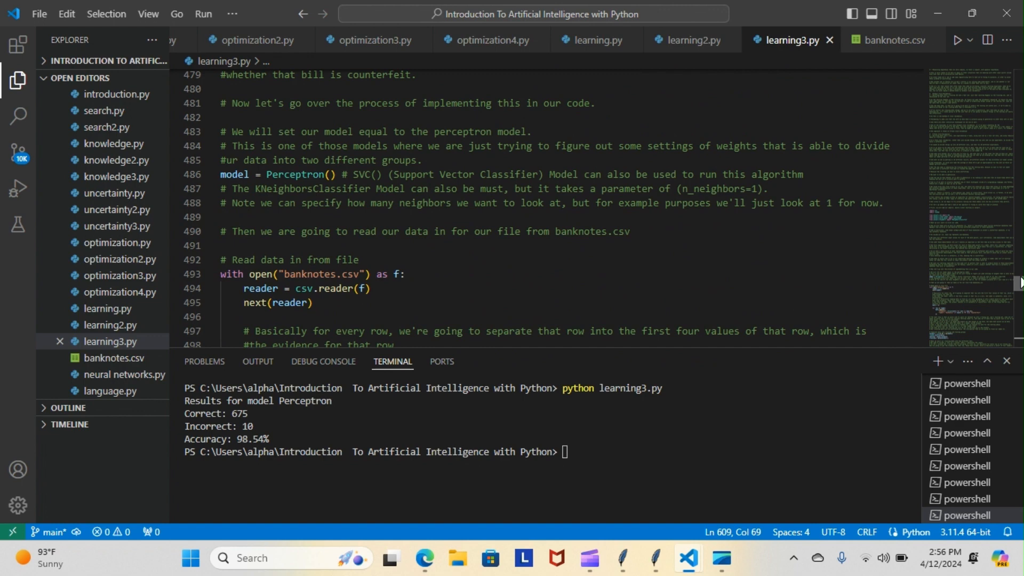
scroll("up", 3)
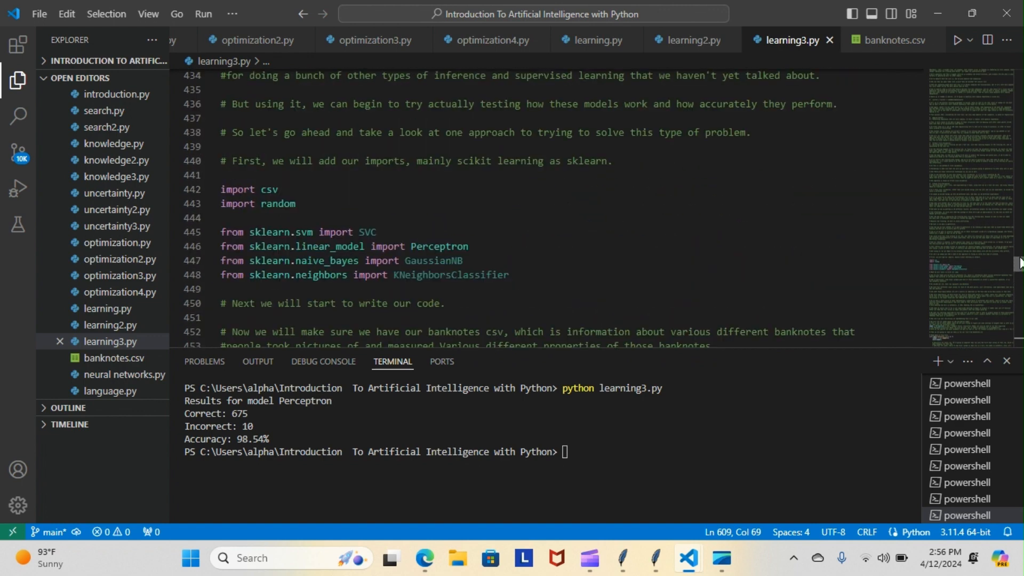
scroll("down", 3)
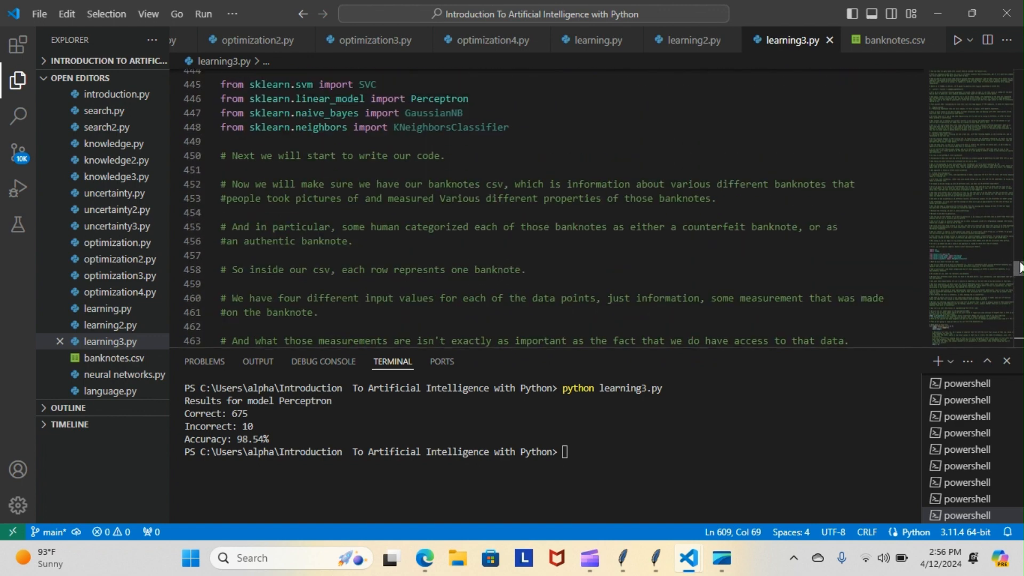
scroll("down", 3)
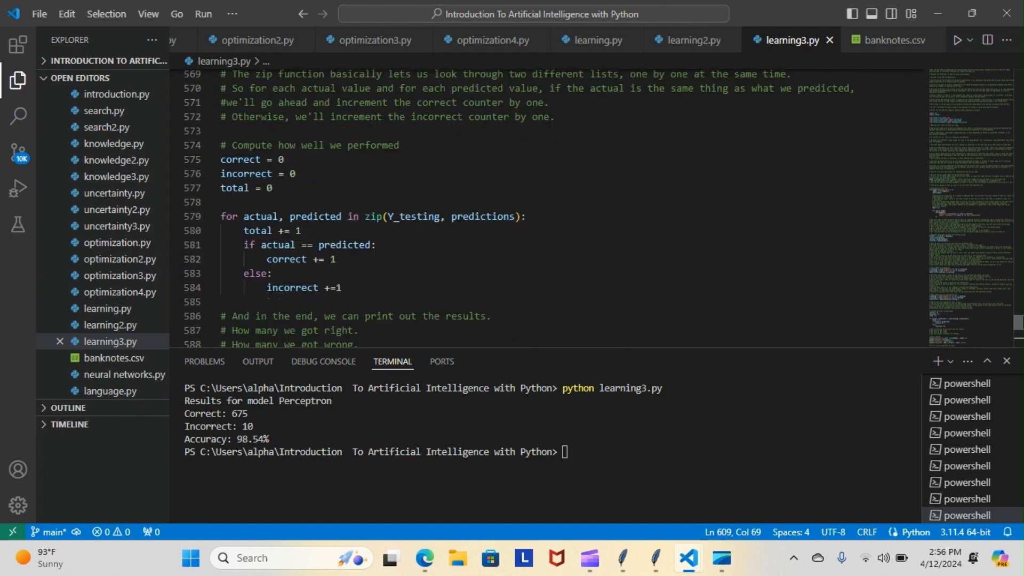
scroll("down", 3)
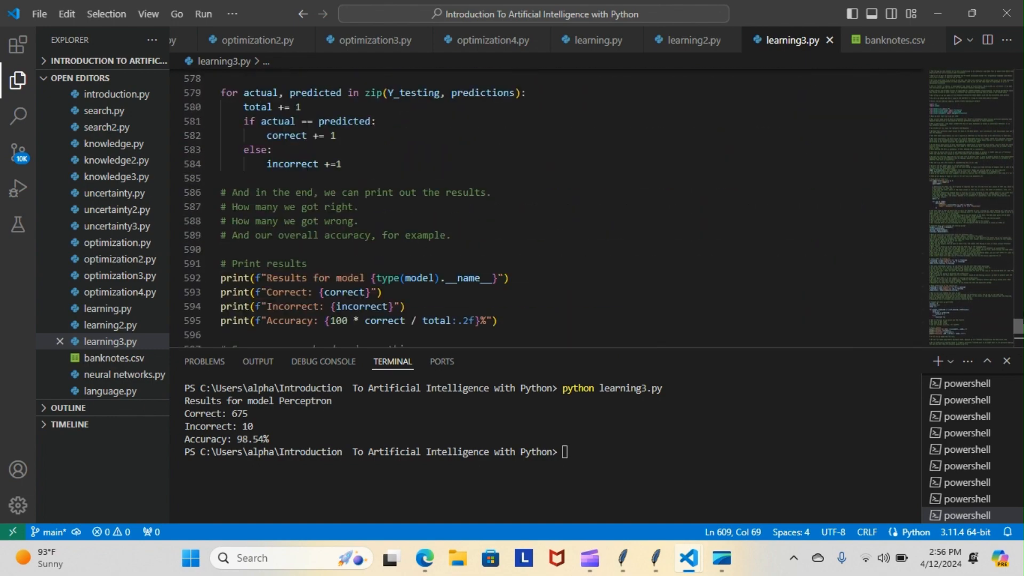
scroll("up", 3)
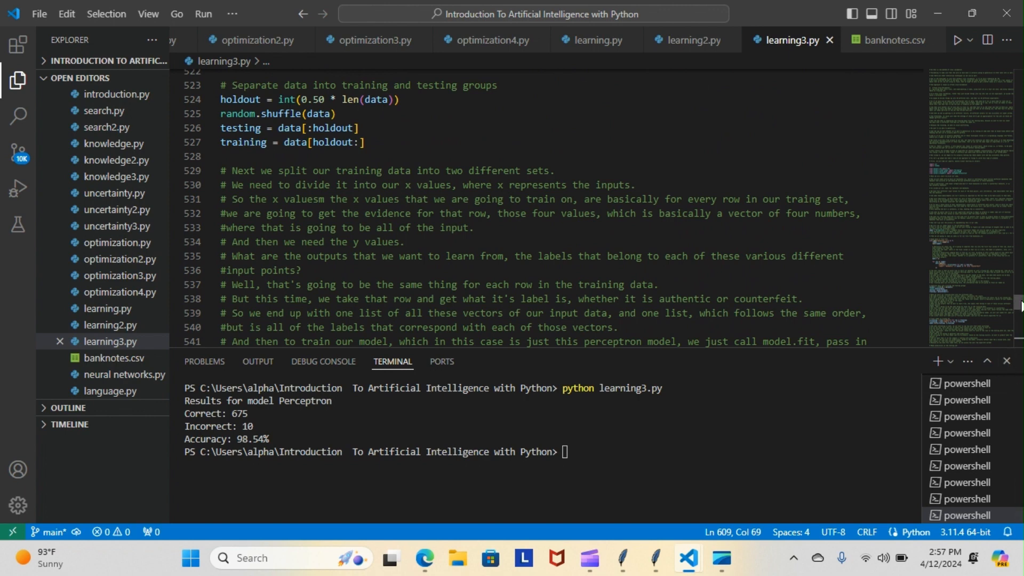
scroll("up", 3)
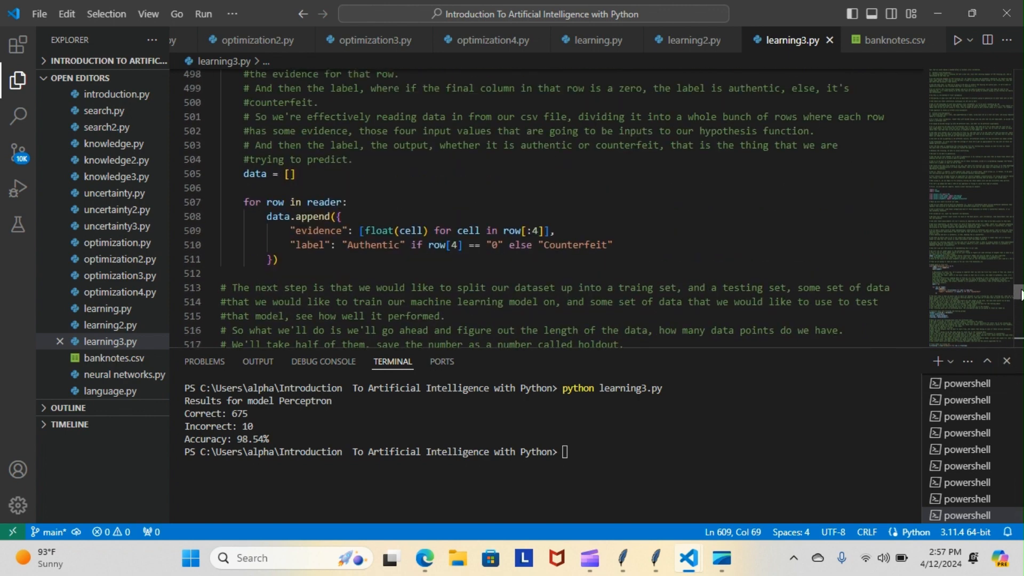
scroll("up", 3)
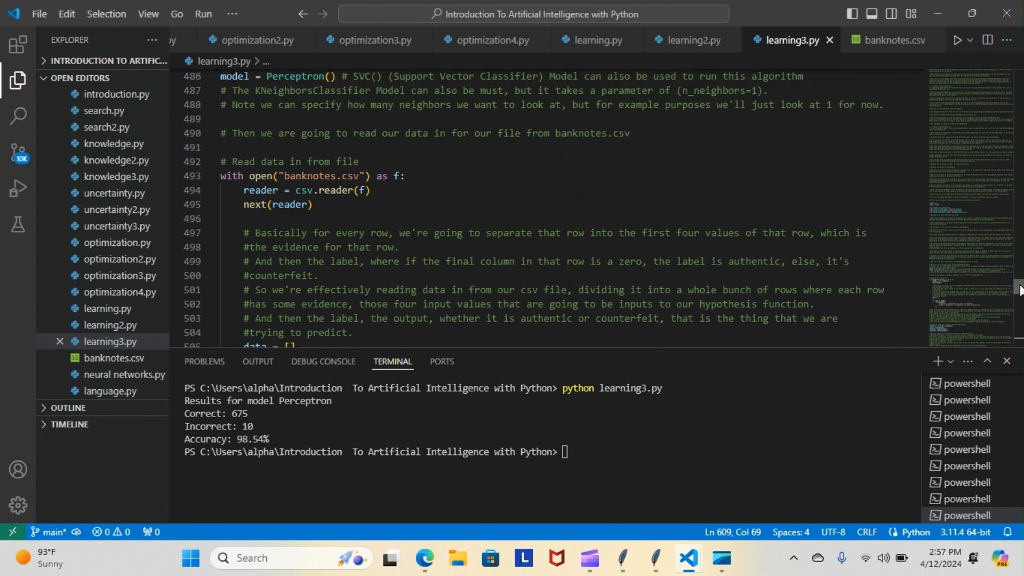
scroll("down", 3)
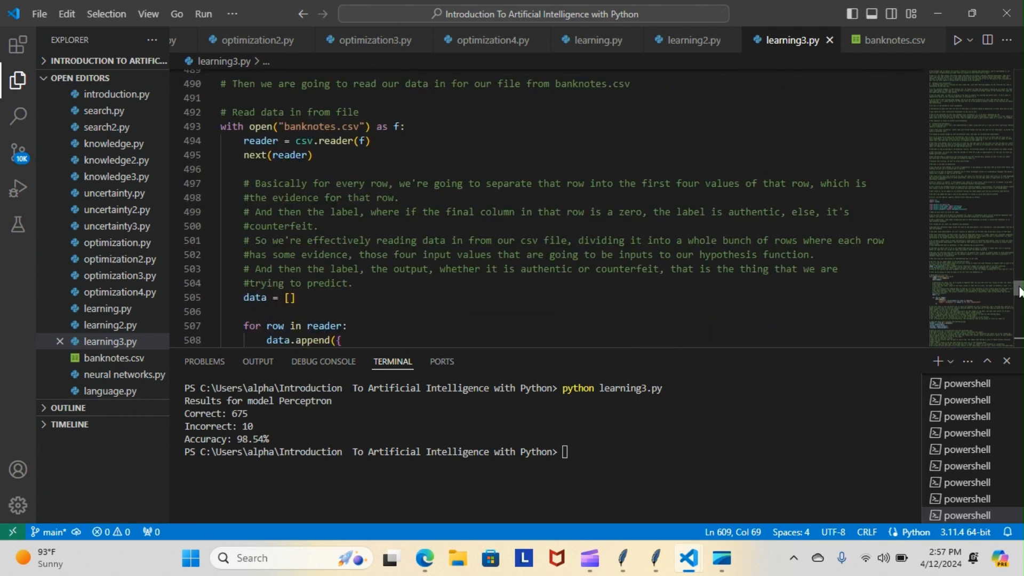
scroll("up", 3)
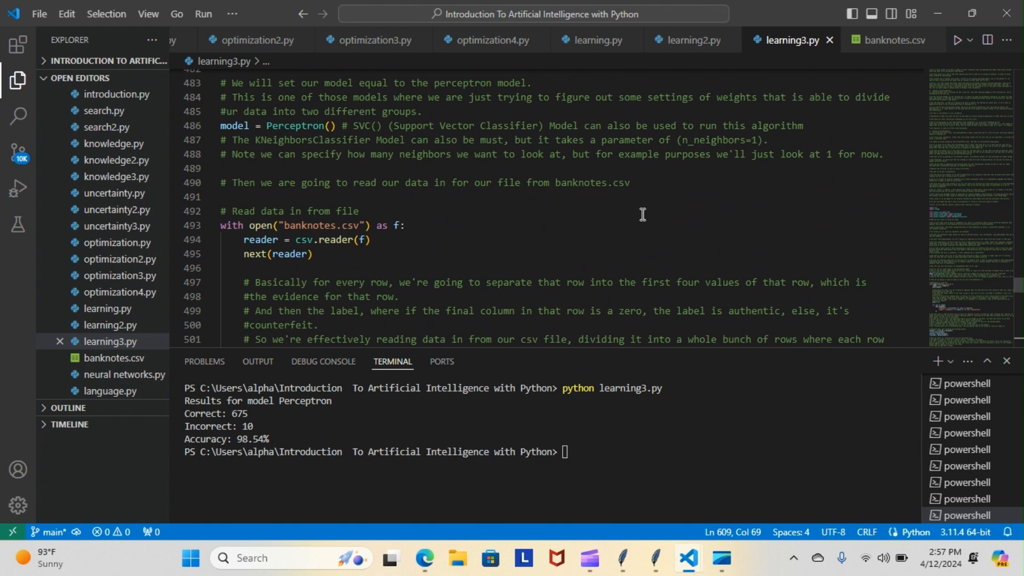
mouse_move(356, 129)
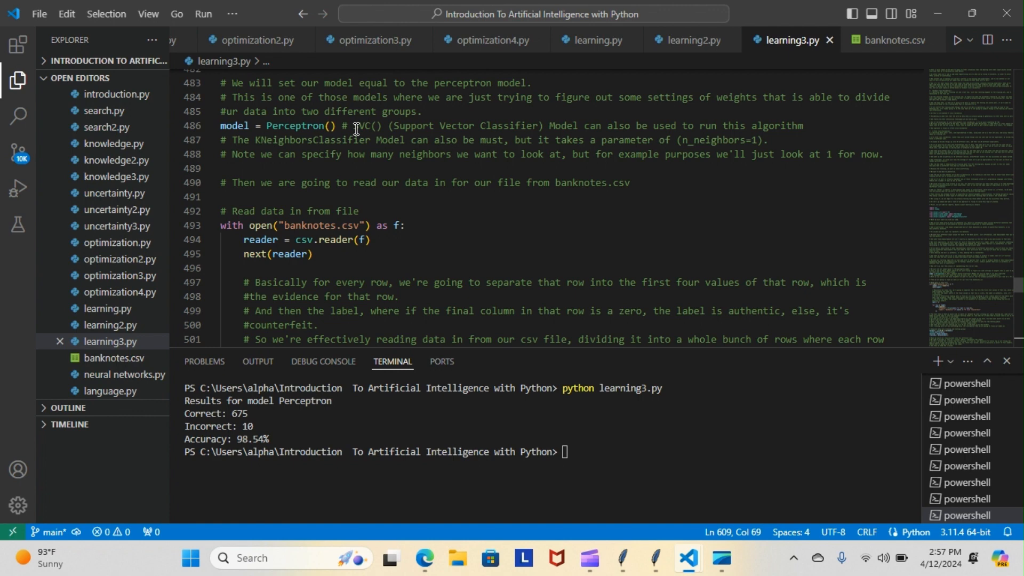
- Replace Perceptron() with SVC() on line 486 and rerun learning3.py for 98.83% accuracy
left_click(329, 126)
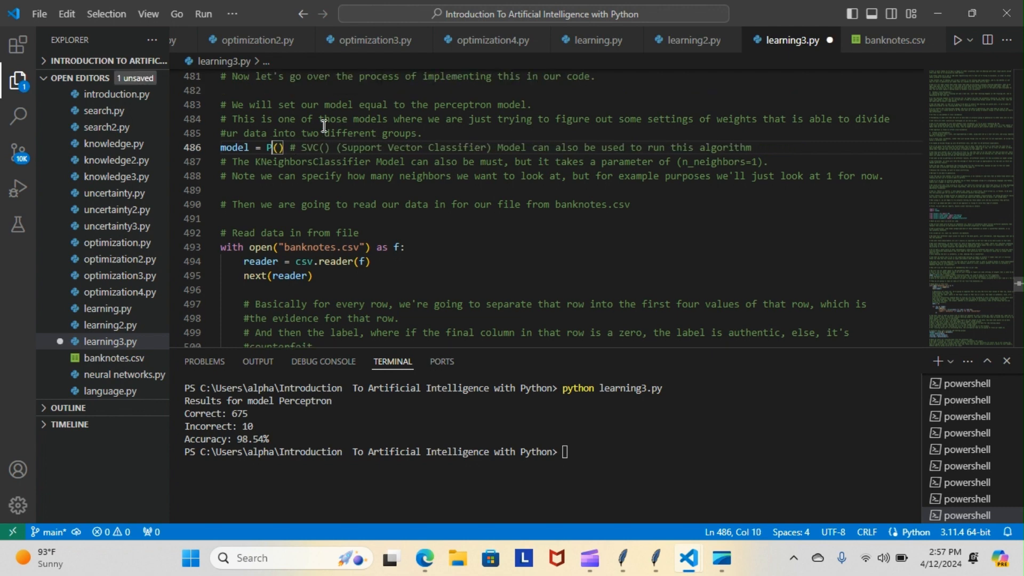
type("S")
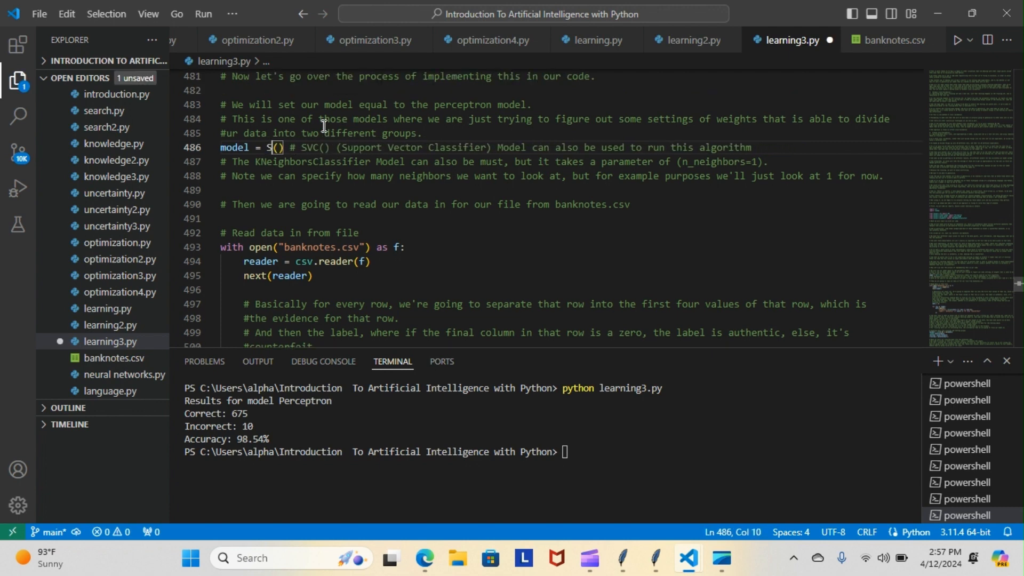
type("VC")
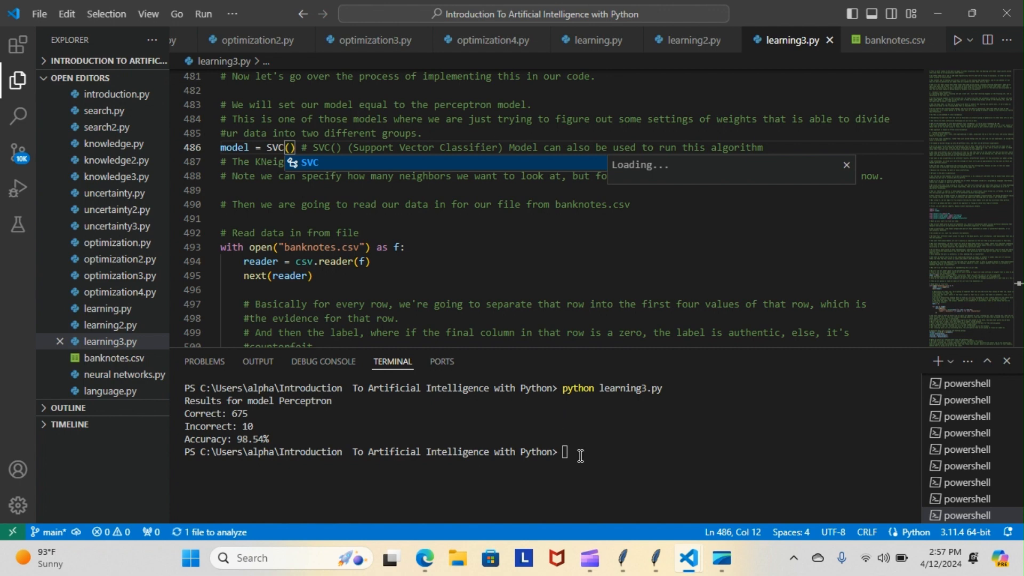
key("Return")
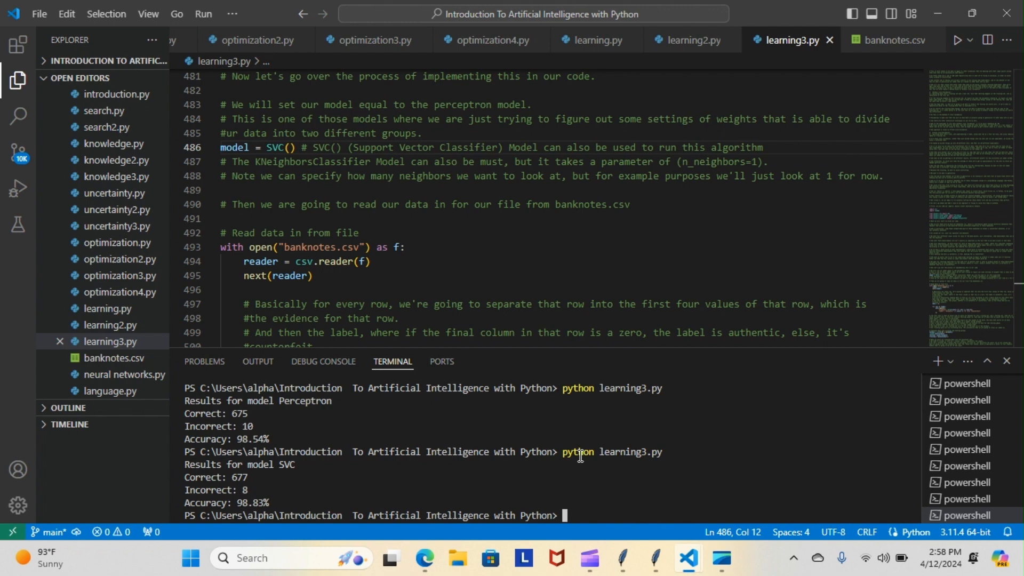
mouse_move(401, 300)
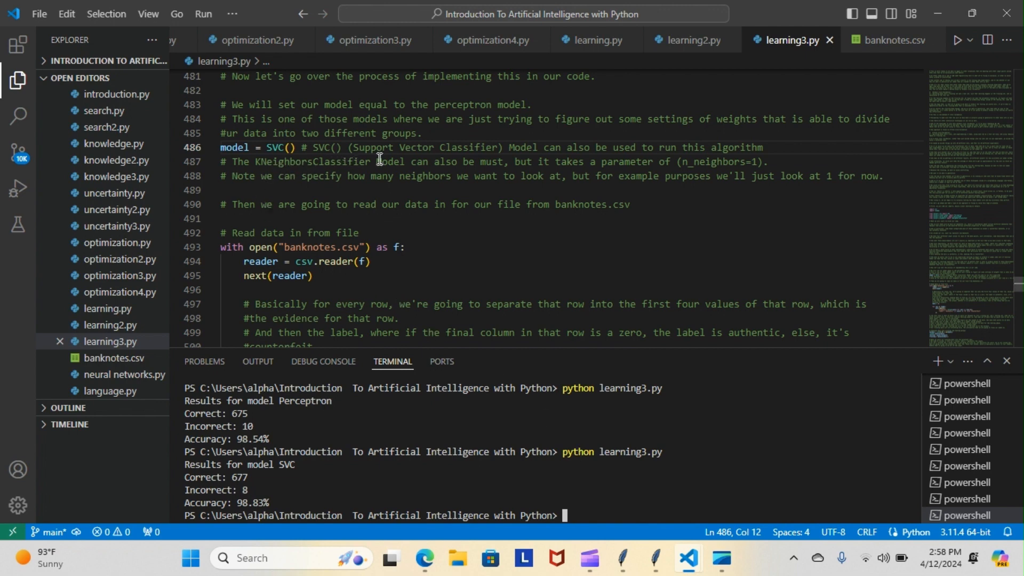
mouse_move(320, 171)
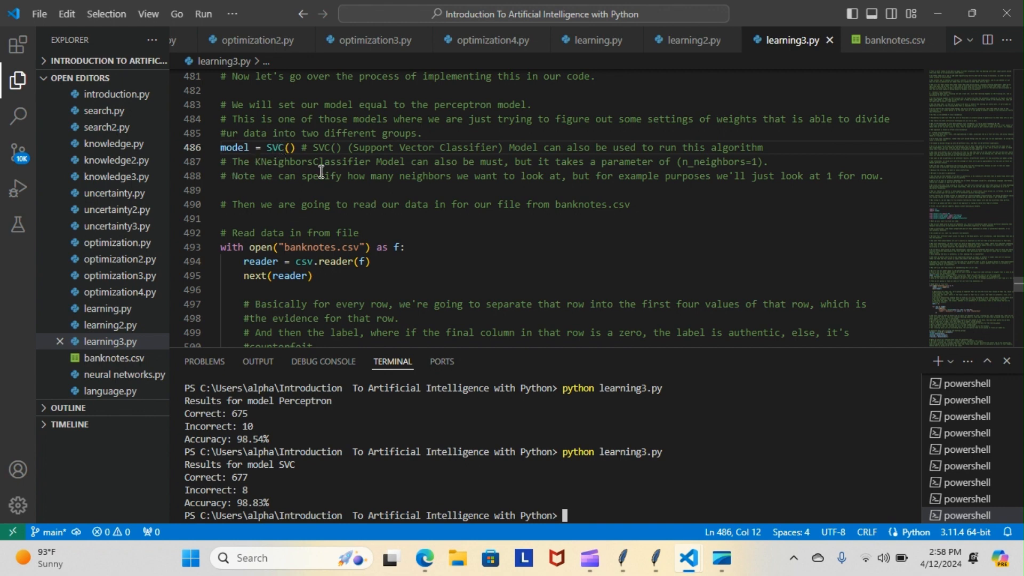
mouse_move(413, 186)
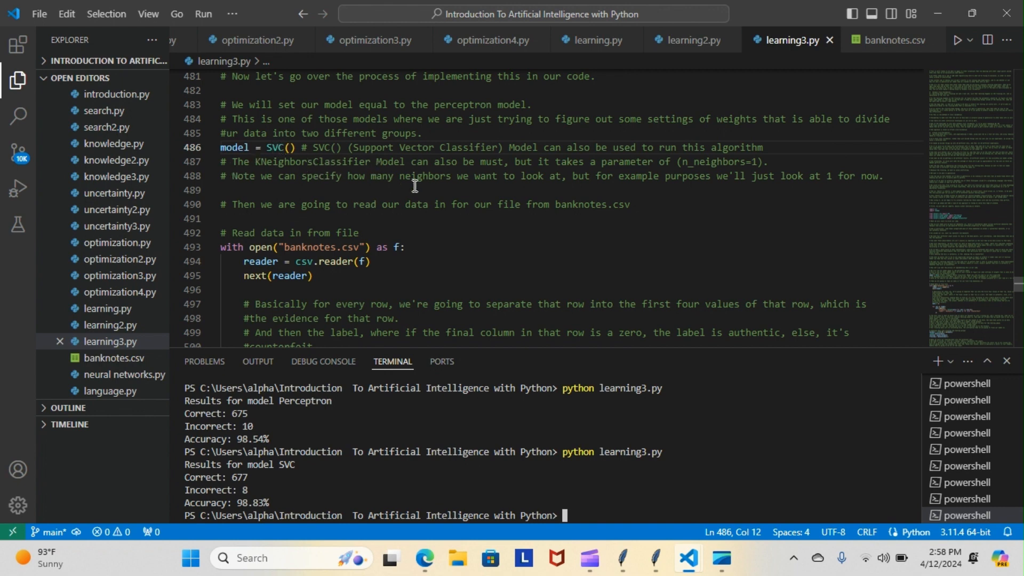
mouse_move(713, 162)
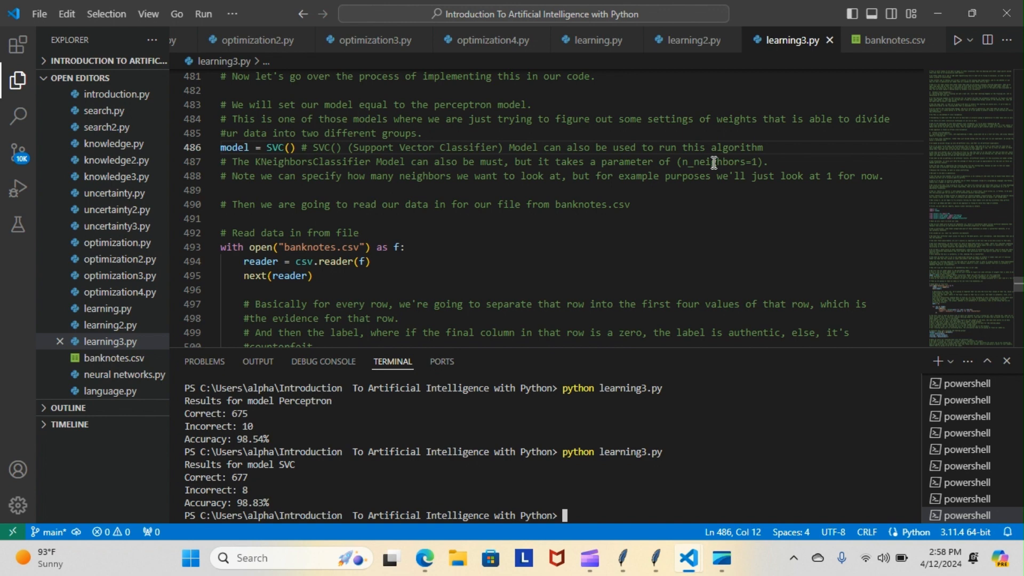
mouse_move(370, 191)
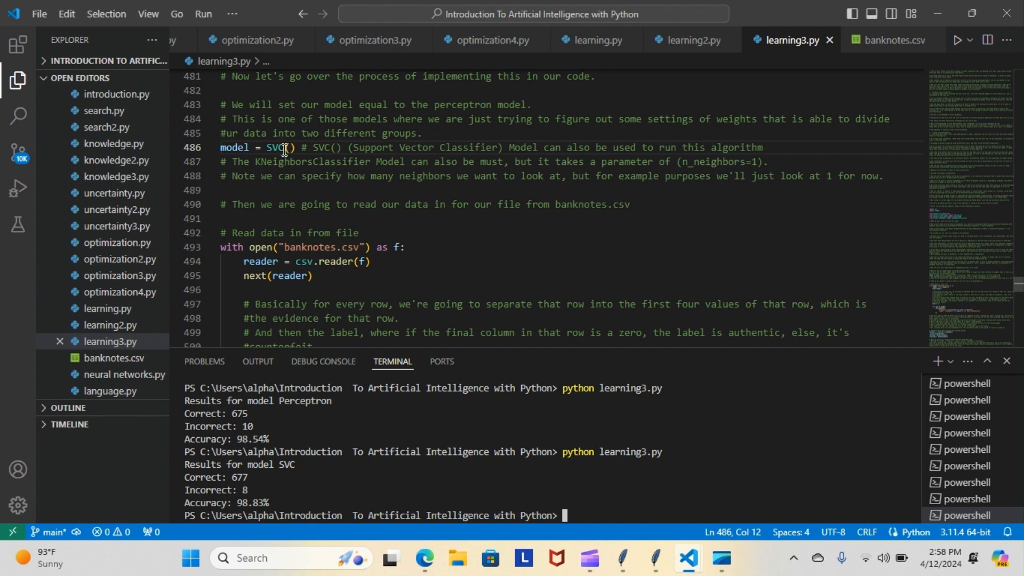
- Change the model to KNeighborsClassifier(n_neighbors=1) and rerun learning3.py for 100.00% accuracy
key("Backspace")
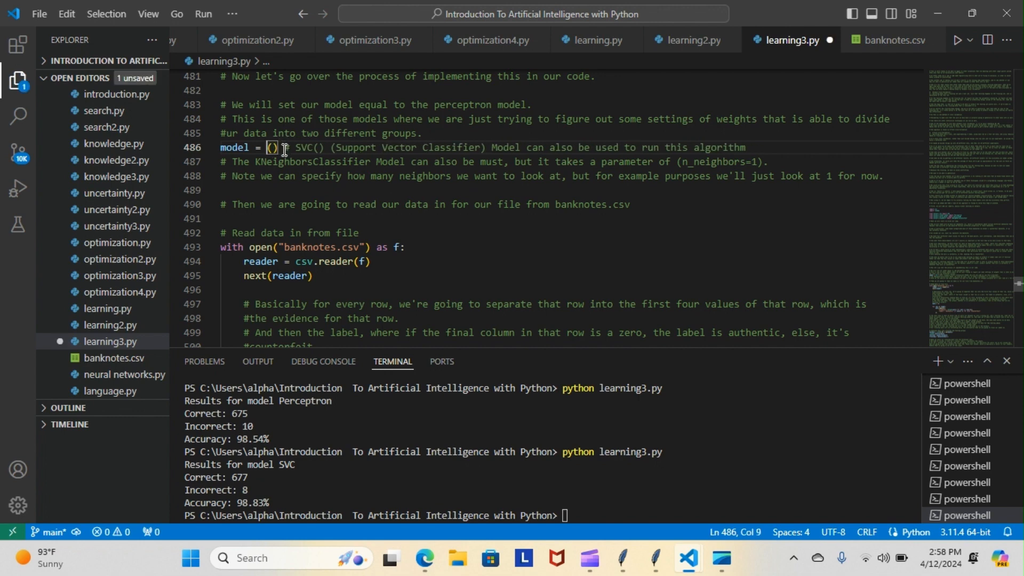
type("K")
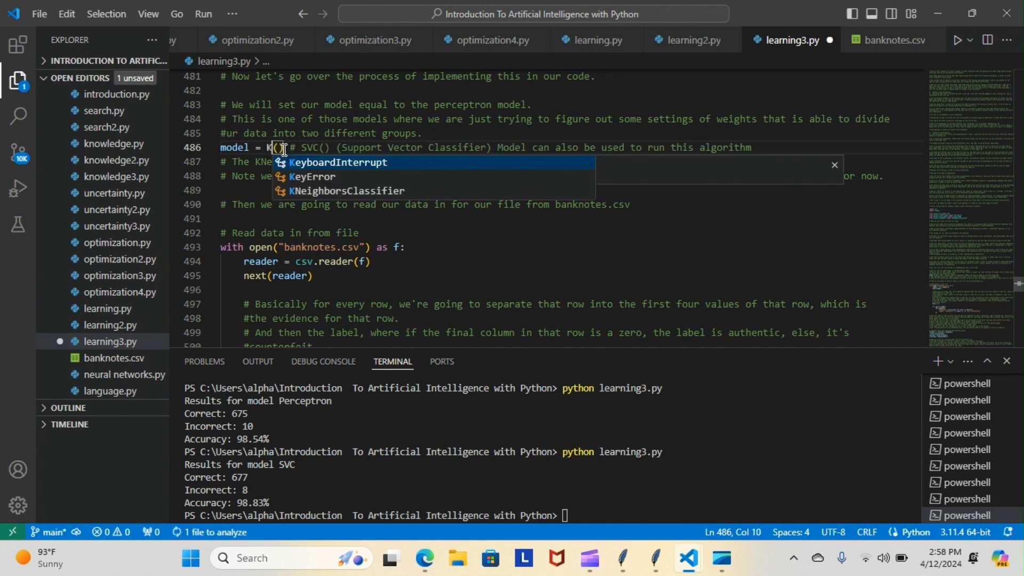
left_click(349, 190)
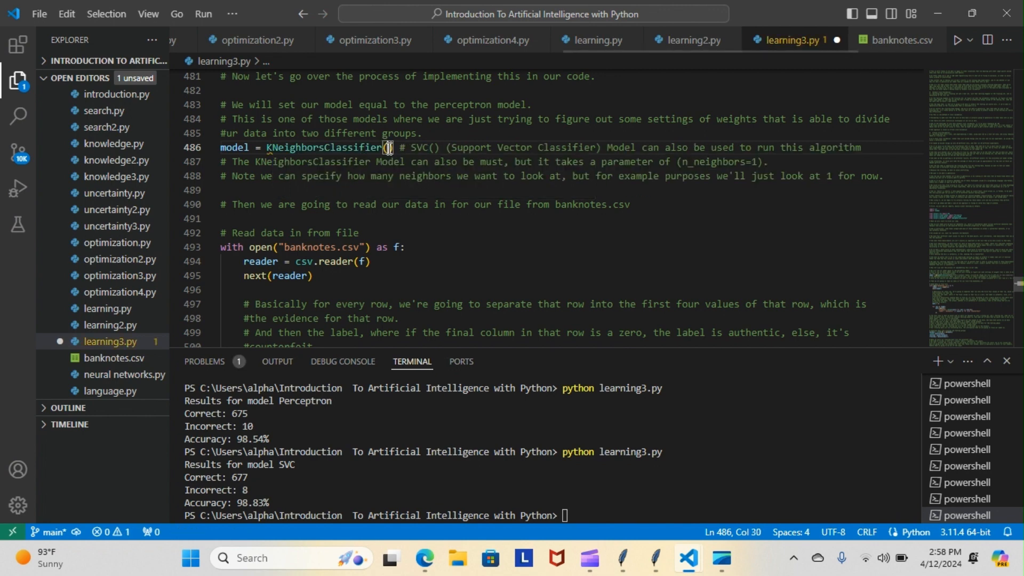
type("n_neighbors=1")
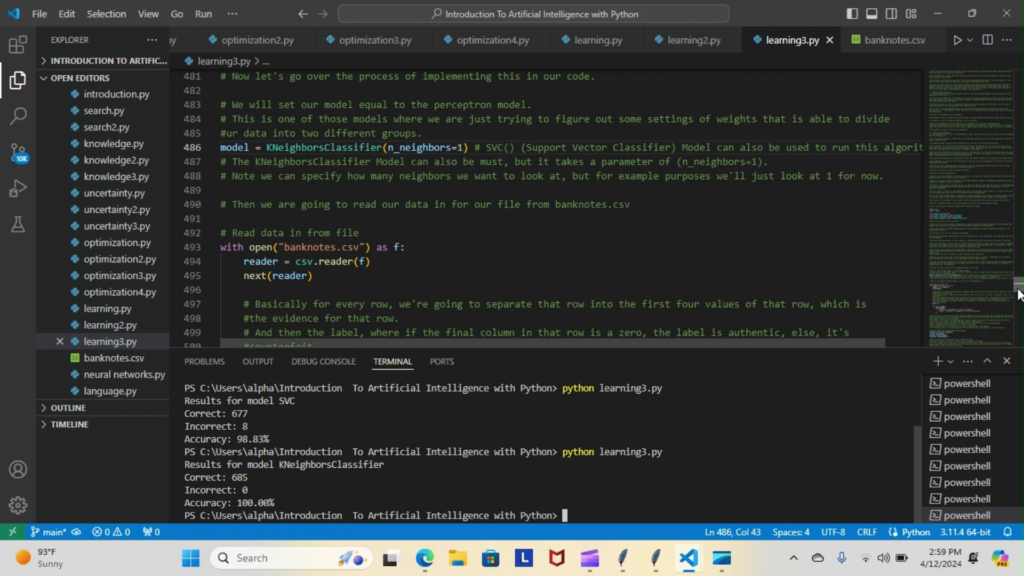
scroll("down", 3)
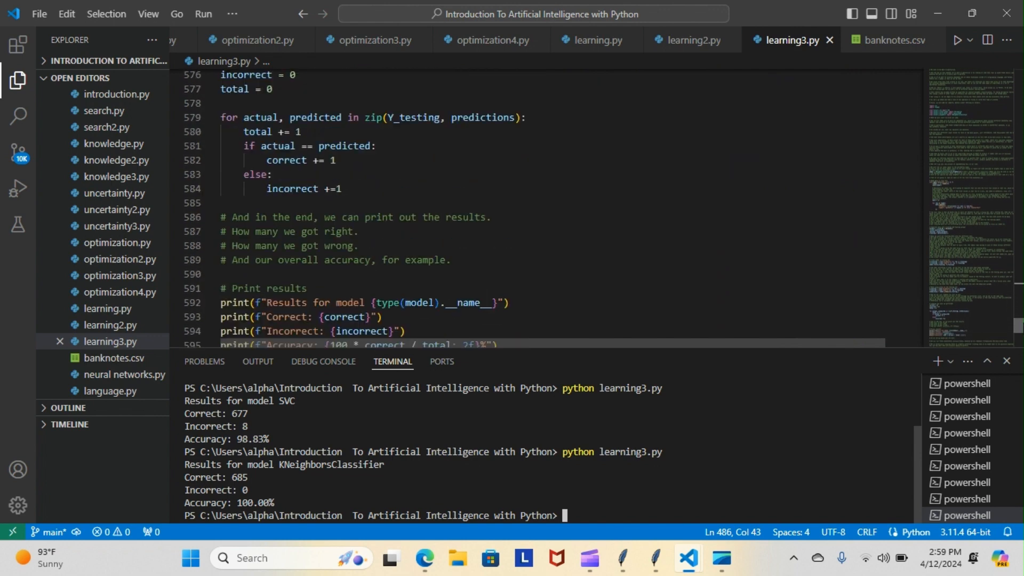
scroll("down", 3)
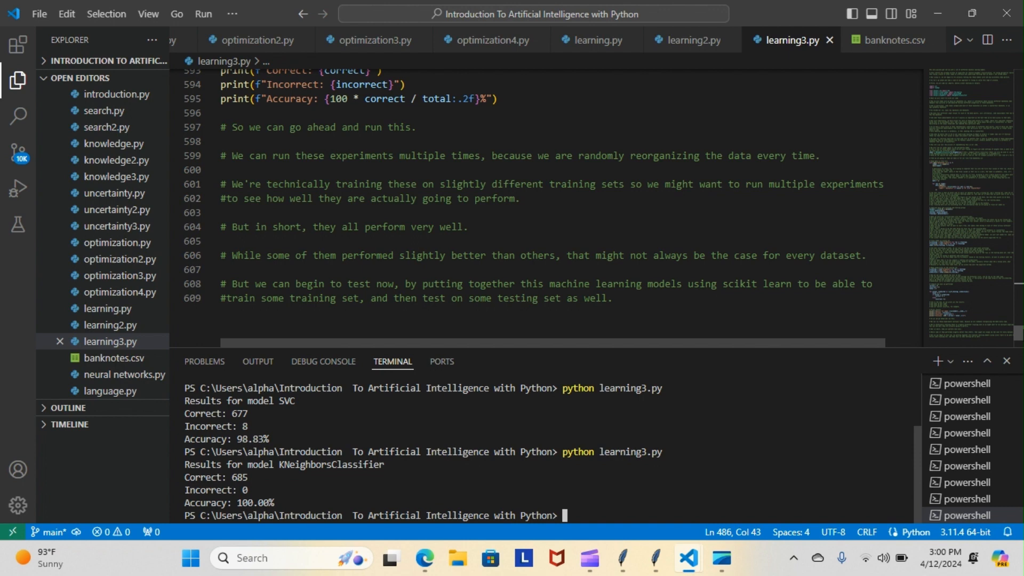
mouse_move(991, 108)
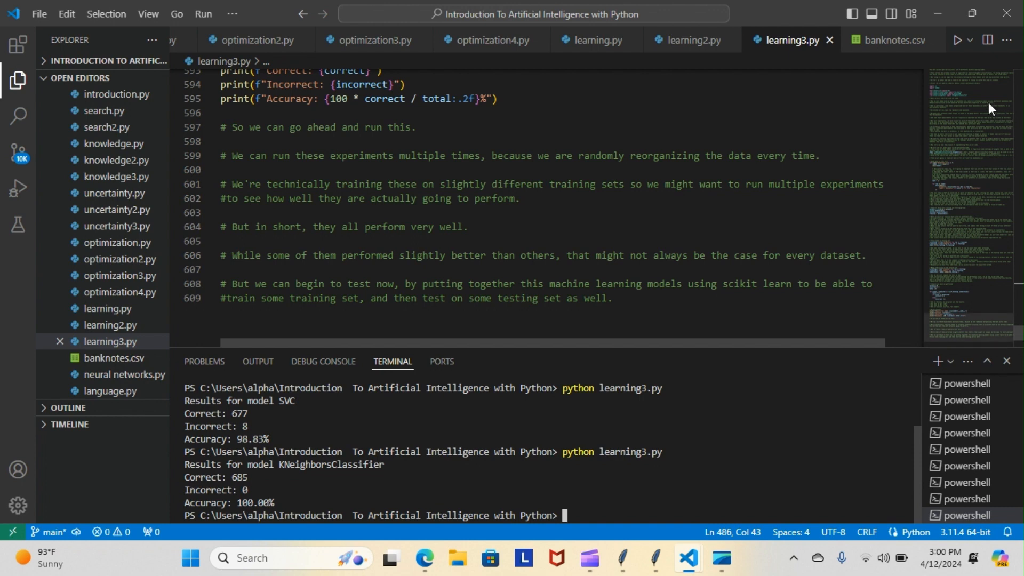